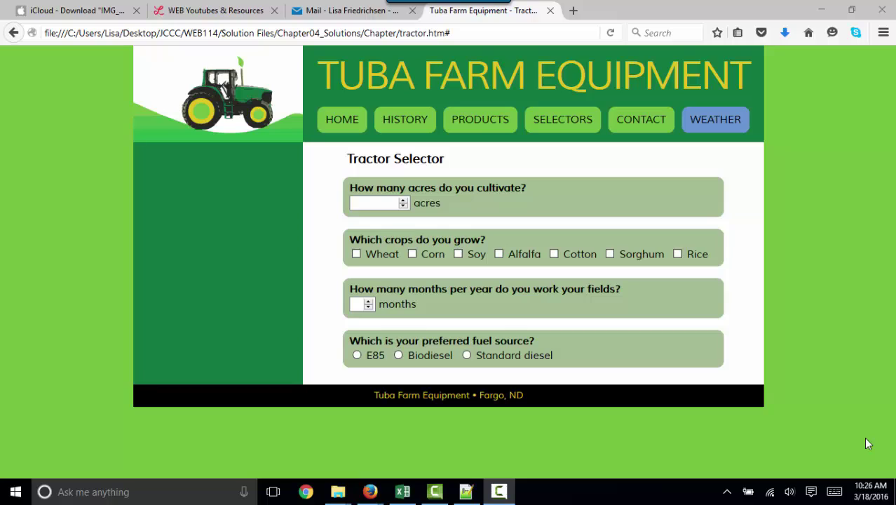
# Step: Enter 5001 acres and mark the remaining crops, soy and alfalfa, as grown
pyautogui.click(379, 202)
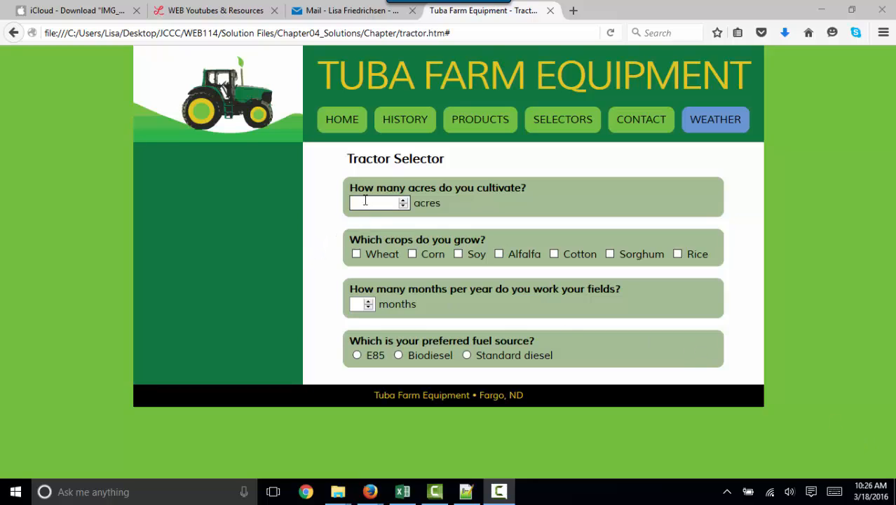
pyautogui.write('5')
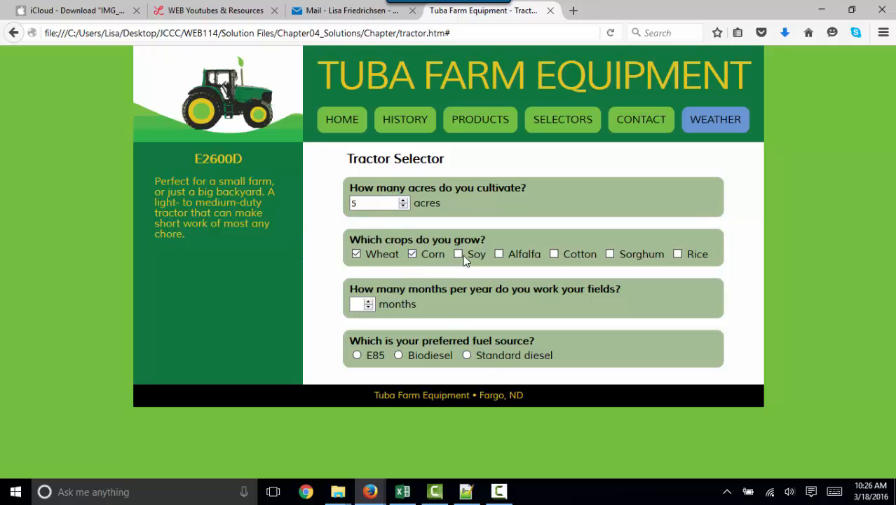
pyautogui.click(459, 254)
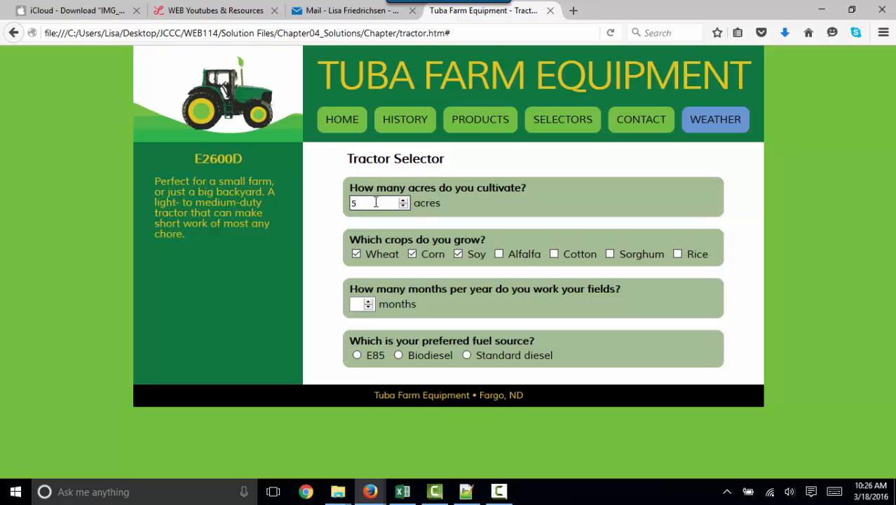
pyautogui.write('00')
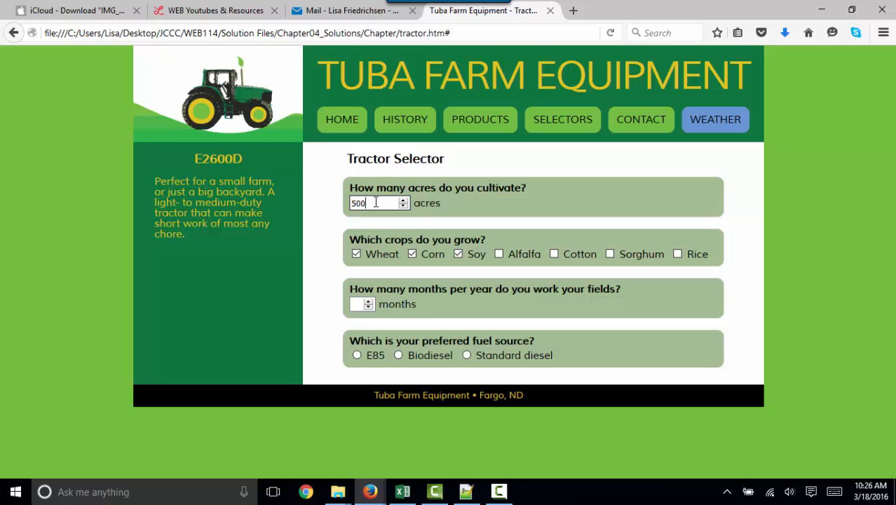
pyautogui.write('1')
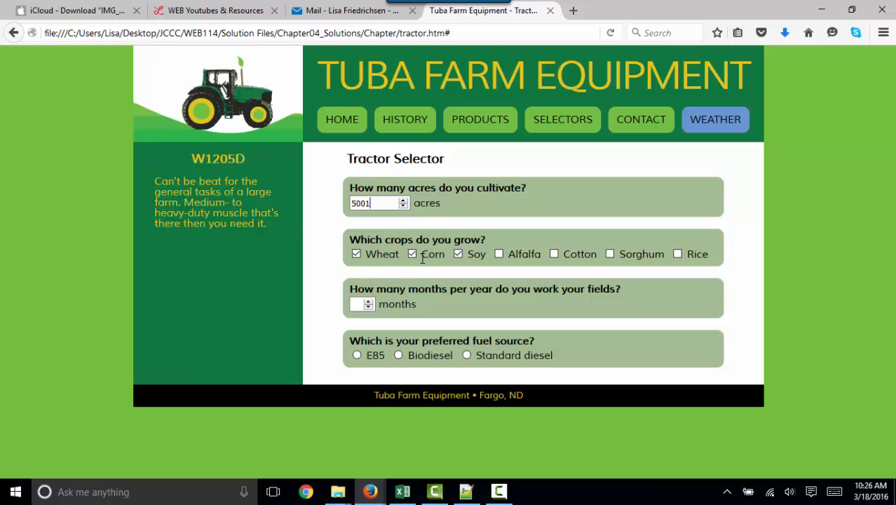
pyautogui.click(499, 253)
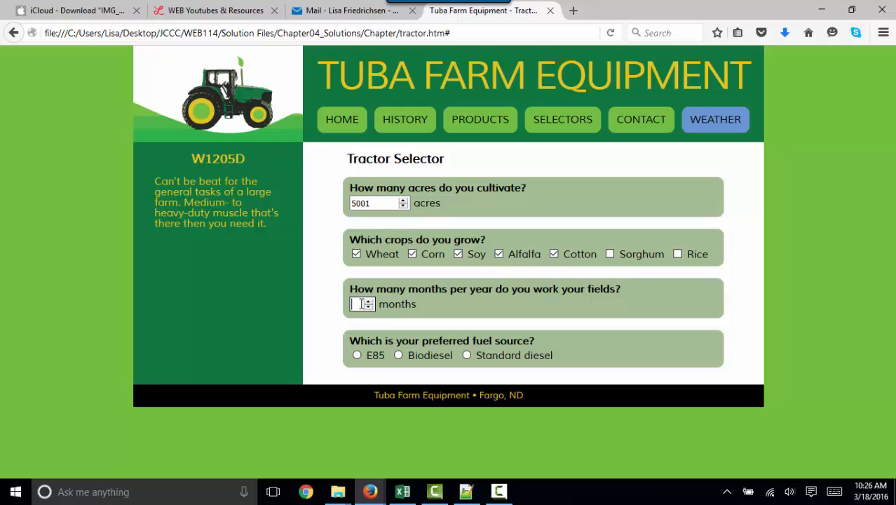
# Step: Set the months worked per year to 12 with the spinner
pyautogui.click(367, 300)
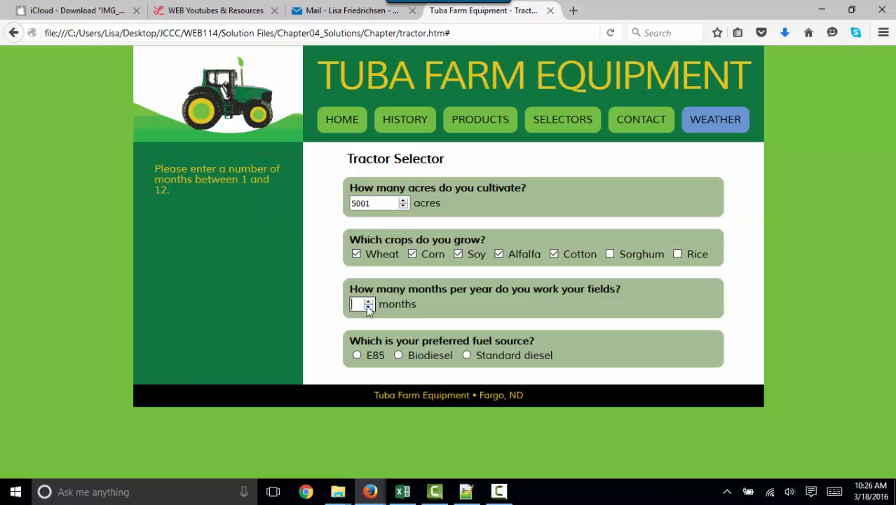
pyautogui.click(368, 300)
pyautogui.write('12')
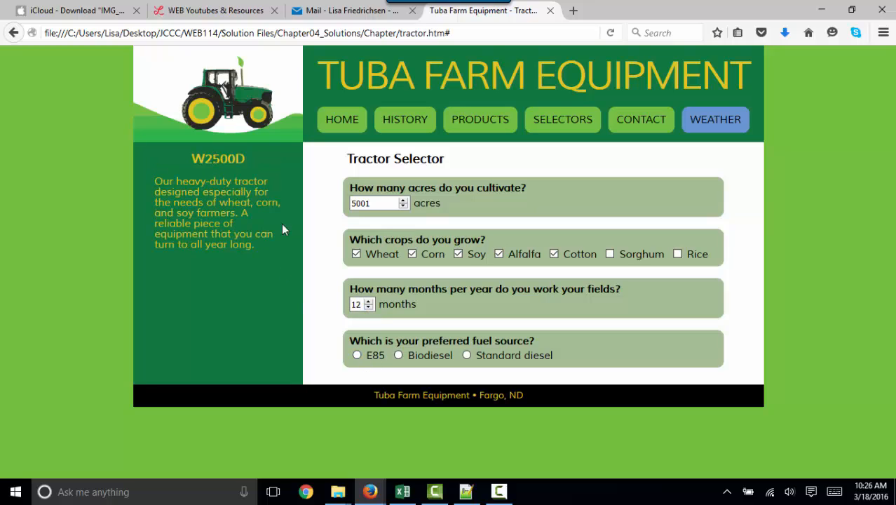
# Step: Compare standard diesel, biodiesel and E85 recommendations, then lower the months to 3 for W1205E
pyautogui.click(465, 355)
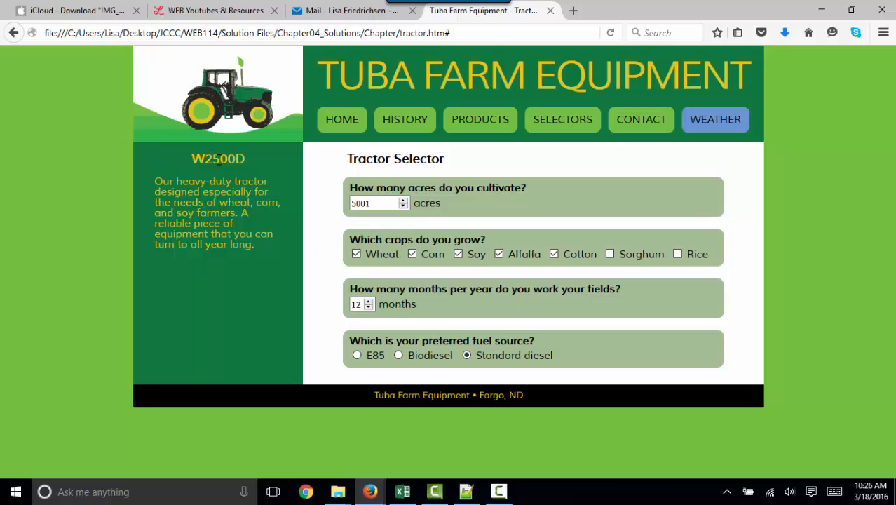
pyautogui.click(398, 355)
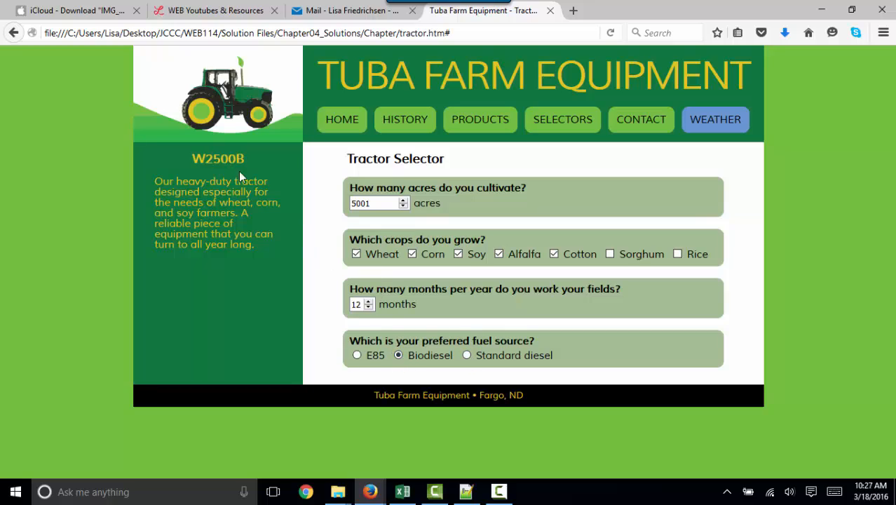
pyautogui.click(356, 355)
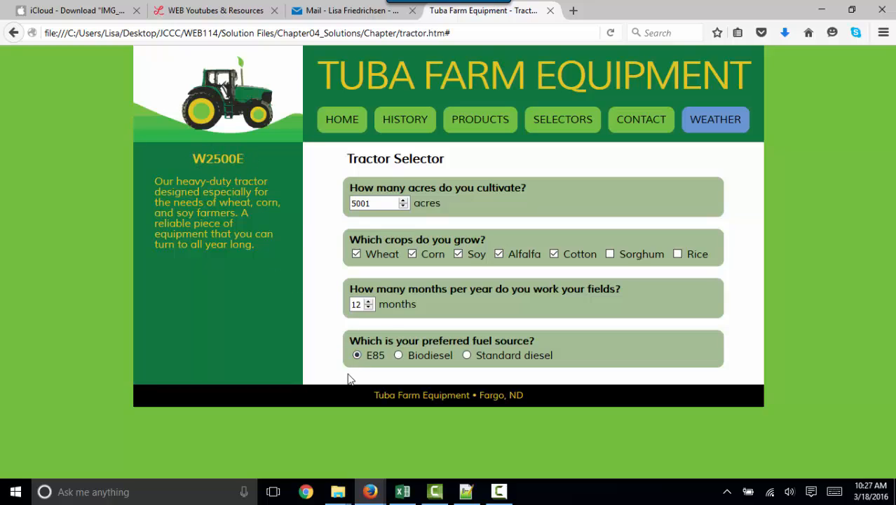
pyautogui.moveTo(364, 370)
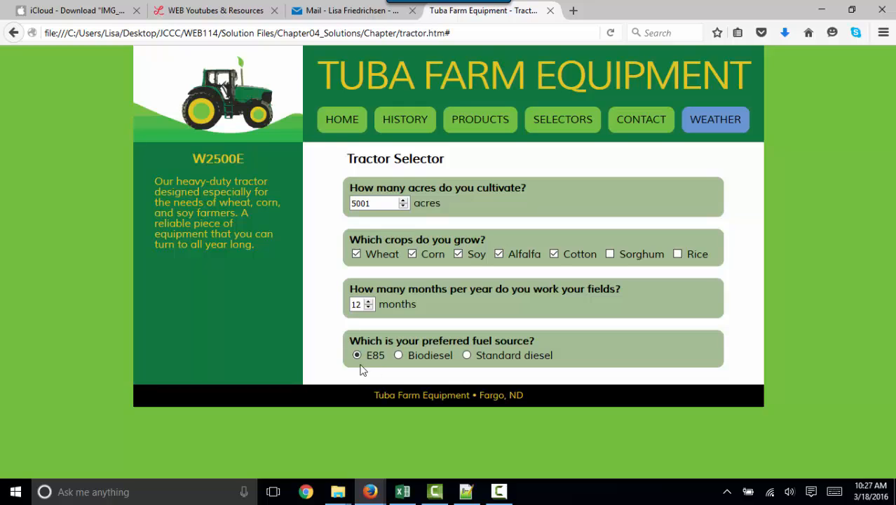
pyautogui.moveTo(250, 177)
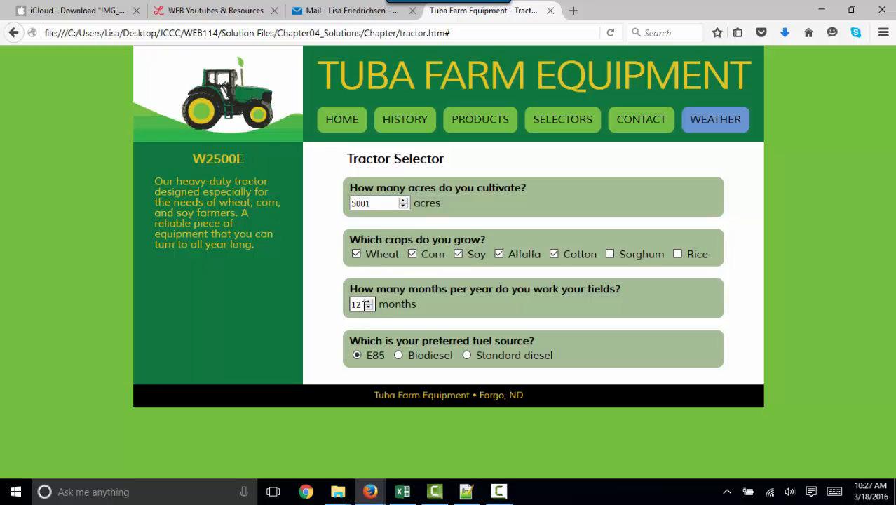
pyautogui.click(369, 307)
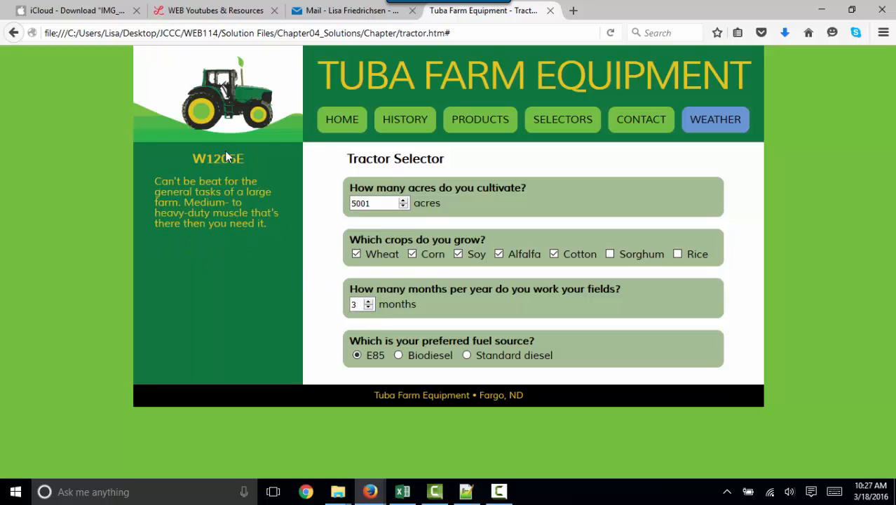
pyautogui.moveTo(491, 328)
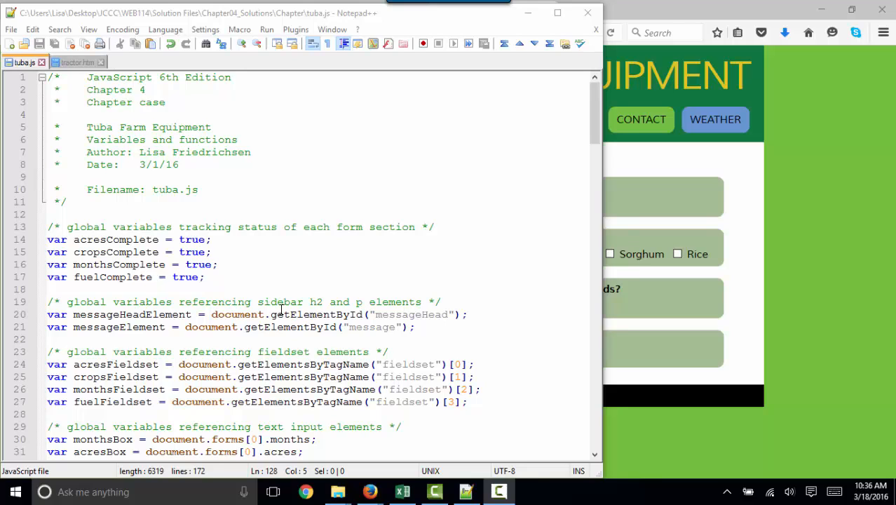
# Step: Highlight the acresComplete status global in tuba.js, then show tractor.htm's fieldset markup
pyautogui.click(161, 276)
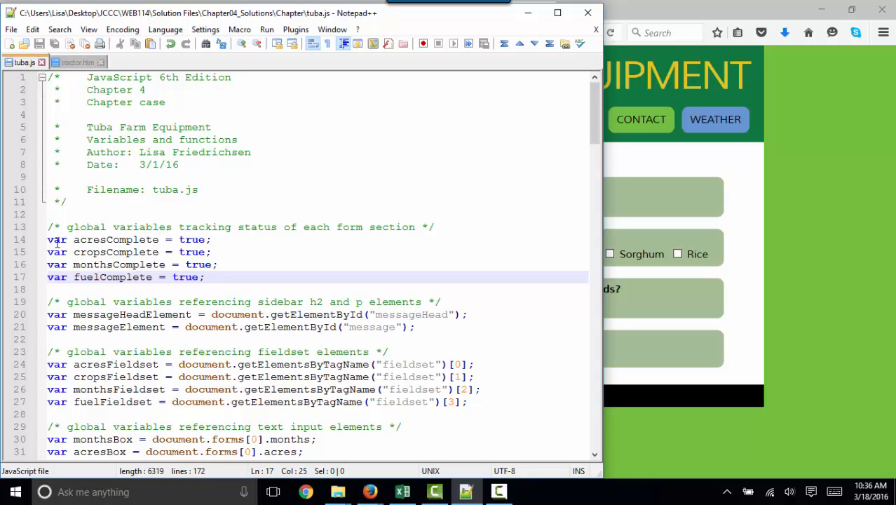
pyautogui.click(109, 239)
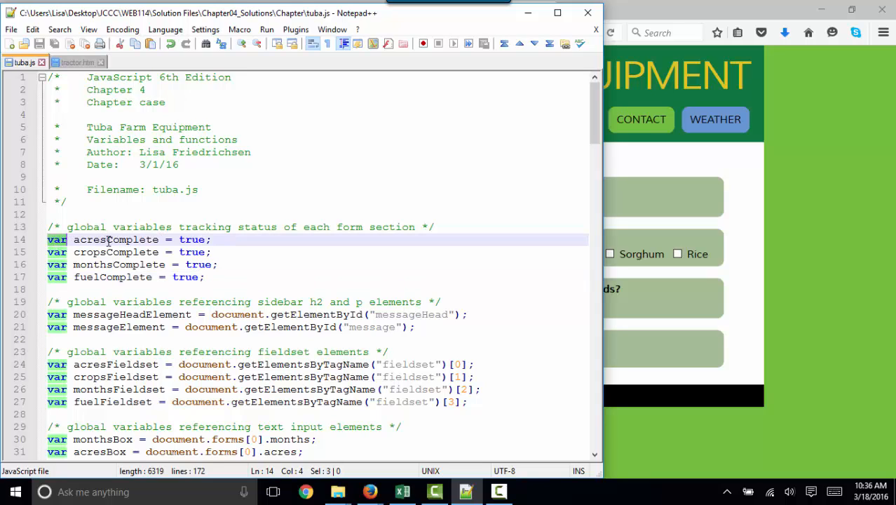
pyautogui.doubleClick(115, 239)
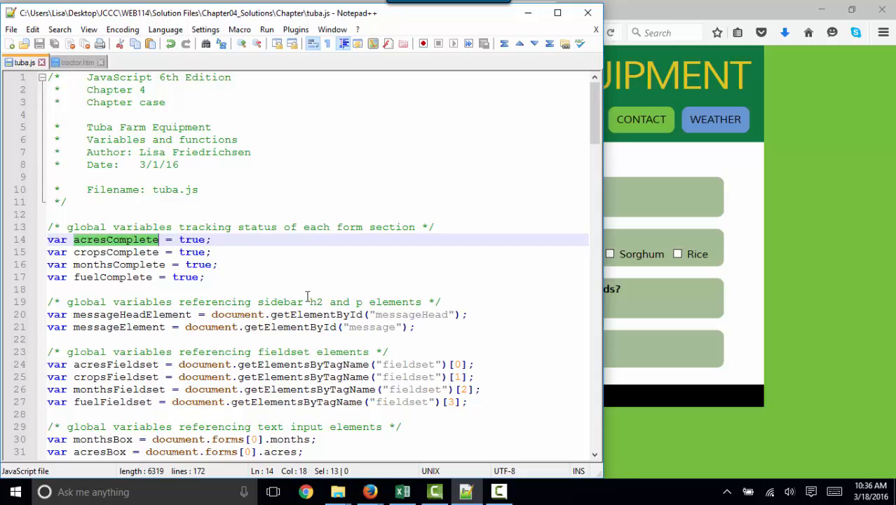
pyautogui.click(382, 314)
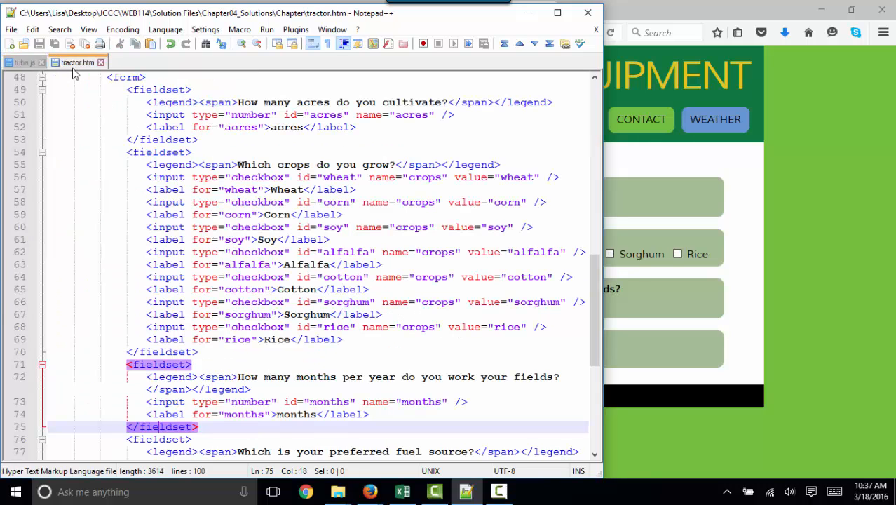
pyautogui.click(158, 90)
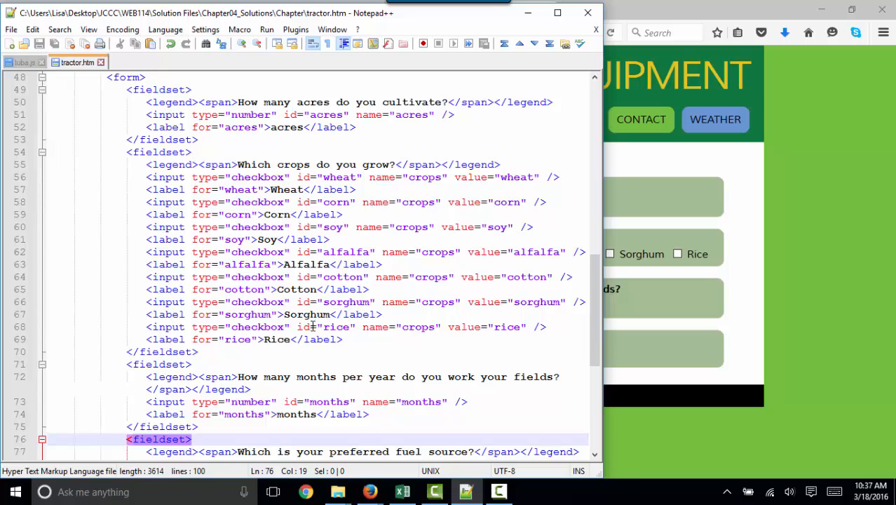
pyautogui.moveTo(651, 365)
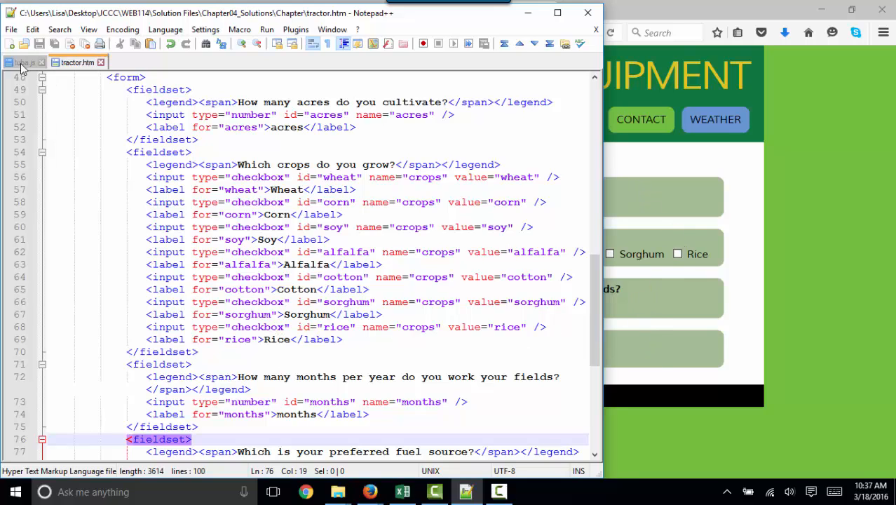
# Step: Highlight the monthsBox and acresBox declarations in tuba.js, including the getElementById versions
pyautogui.click(25, 62)
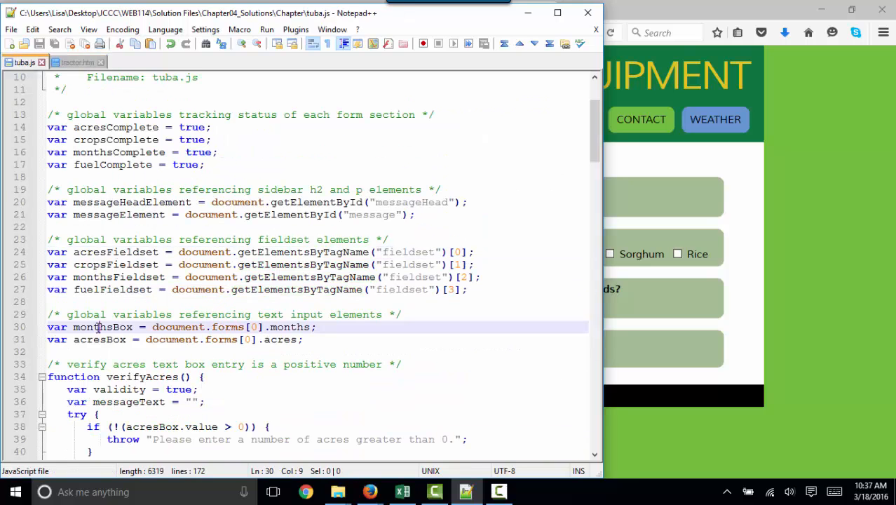
pyautogui.doubleClick(103, 327)
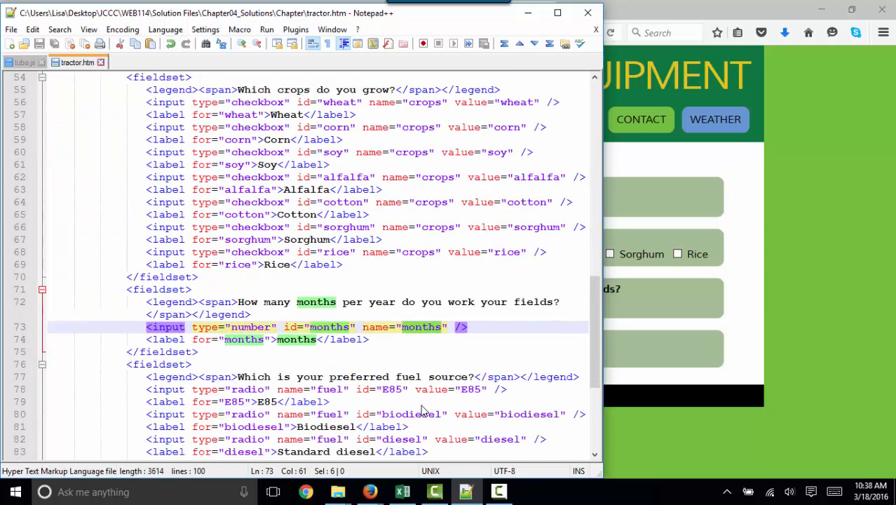
pyautogui.scroll(-3)
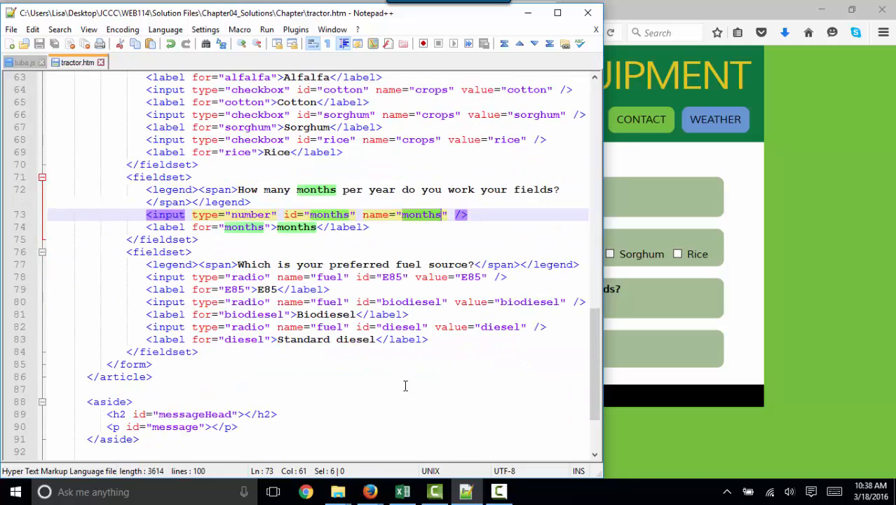
pyautogui.scroll(3)
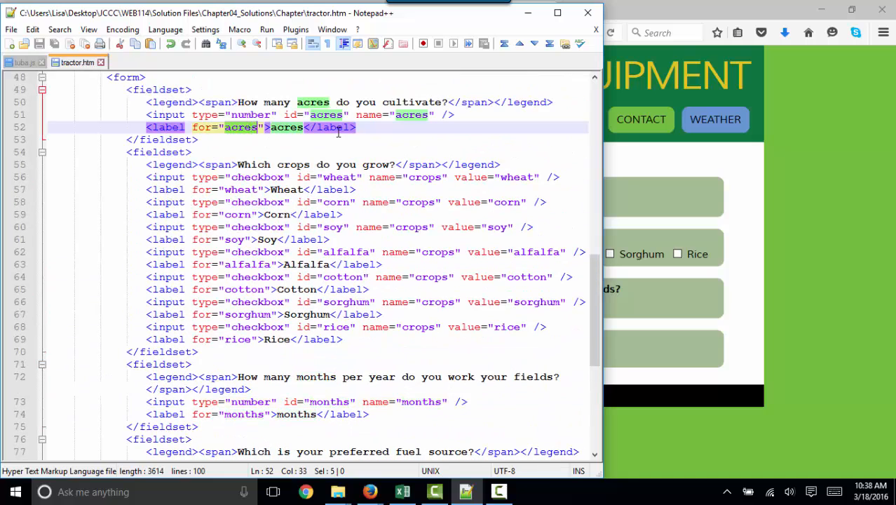
pyautogui.click(22, 62)
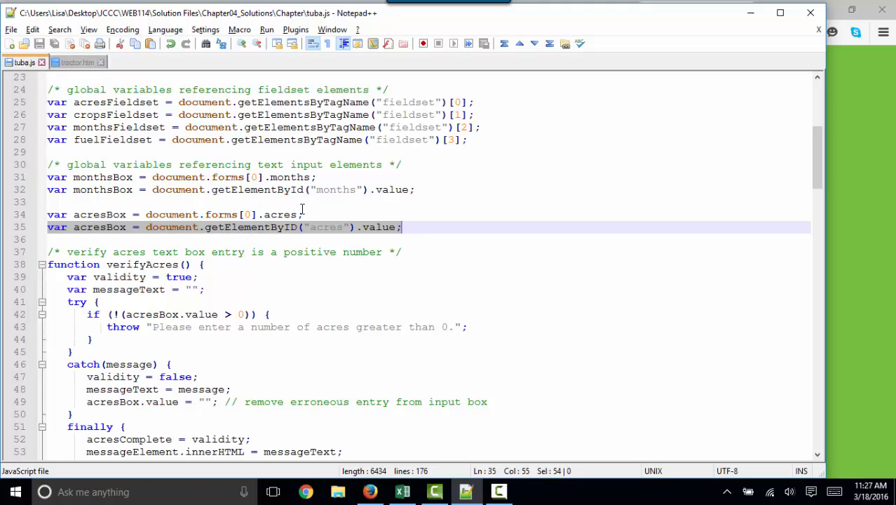
pyautogui.doubleClick(392, 189)
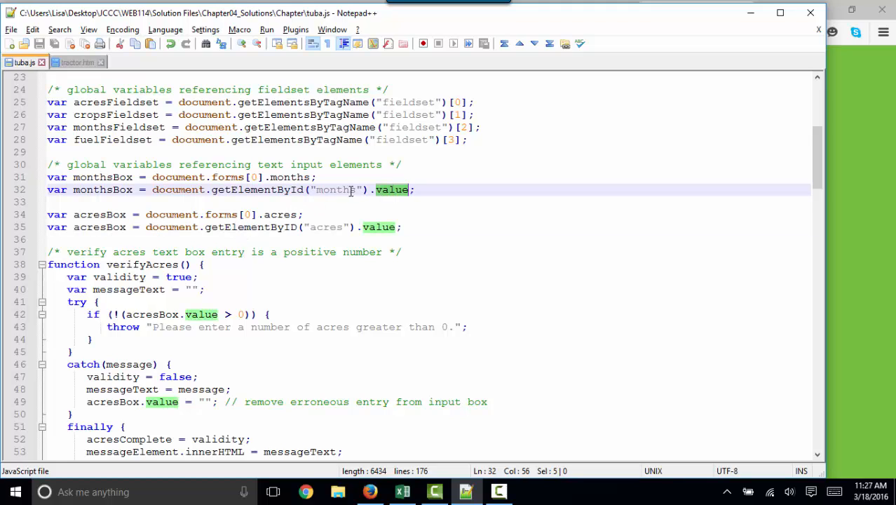
pyautogui.doubleClick(333, 189)
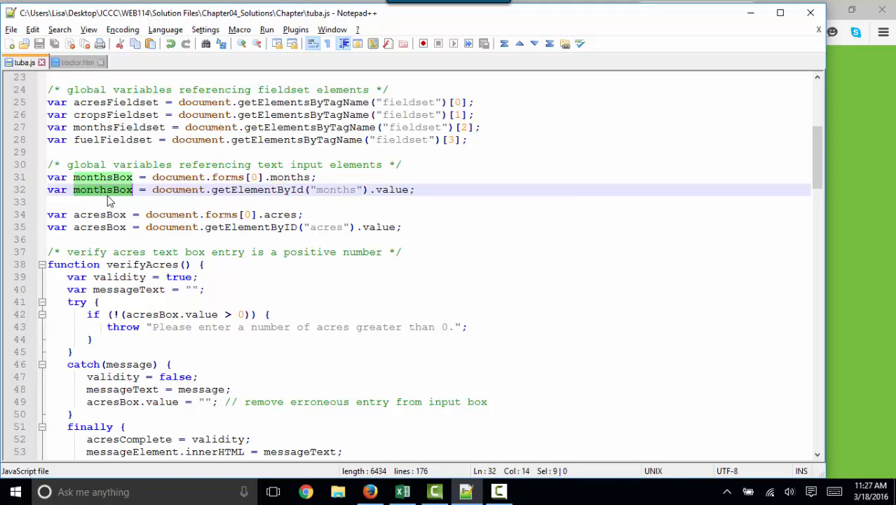
pyautogui.click(152, 177)
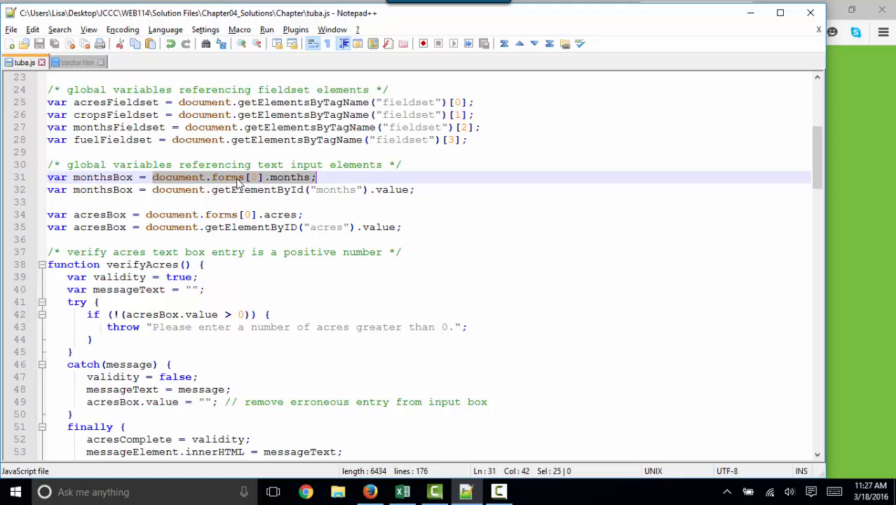
pyautogui.moveTo(185, 185)
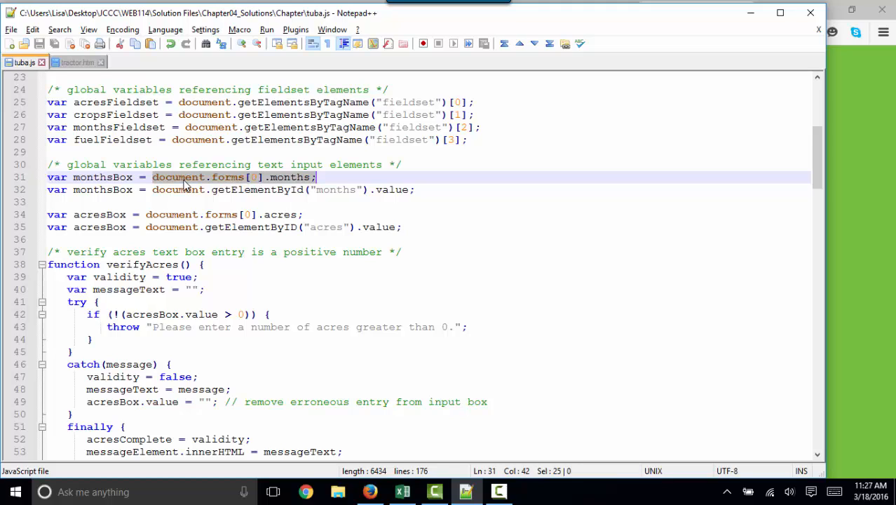
pyautogui.click(415, 190)
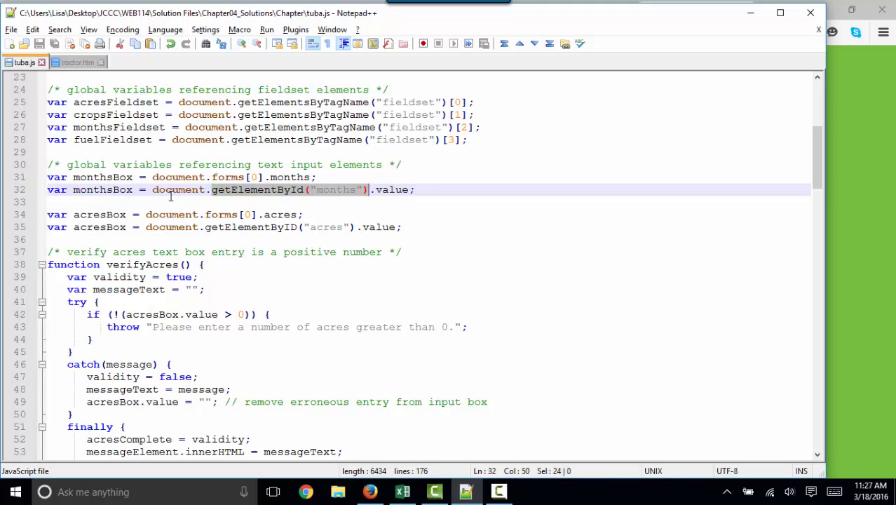
pyautogui.doubleClick(177, 189)
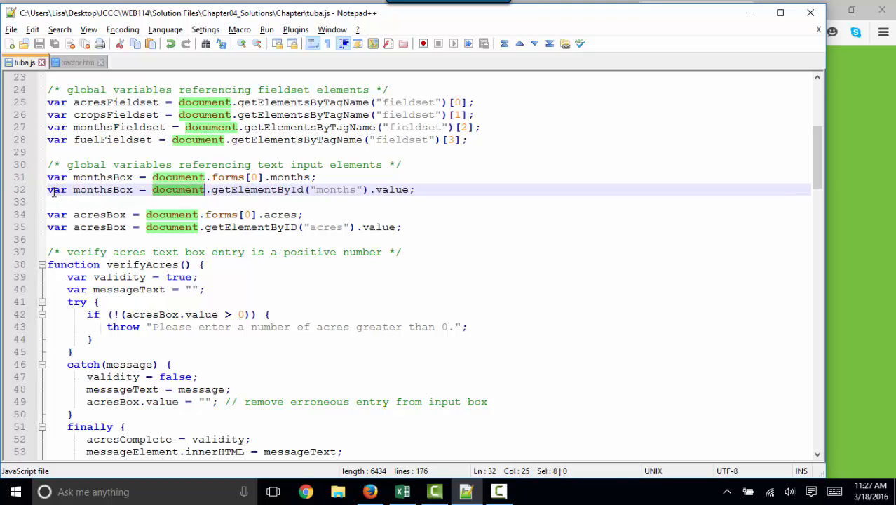
pyautogui.moveTo(674, 327)
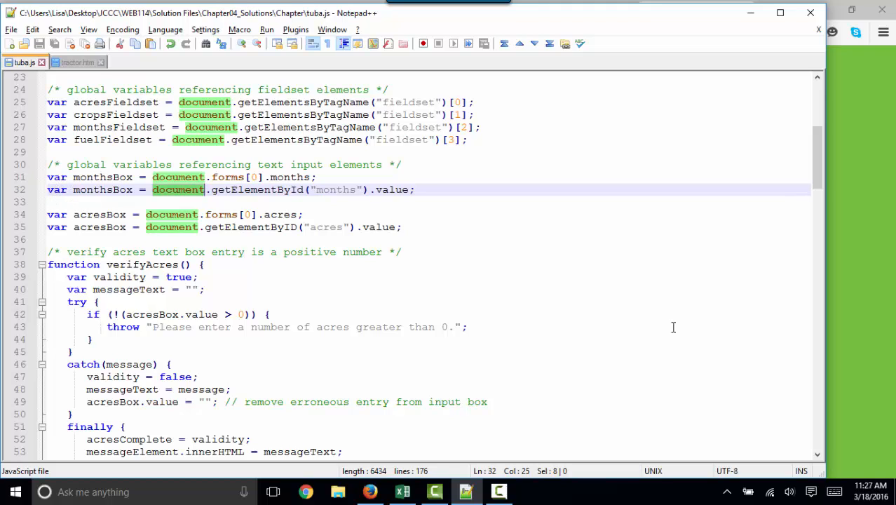
# Step: Show monthsBox and acresBox declared only through document.forms[0]
pyautogui.click(371, 491)
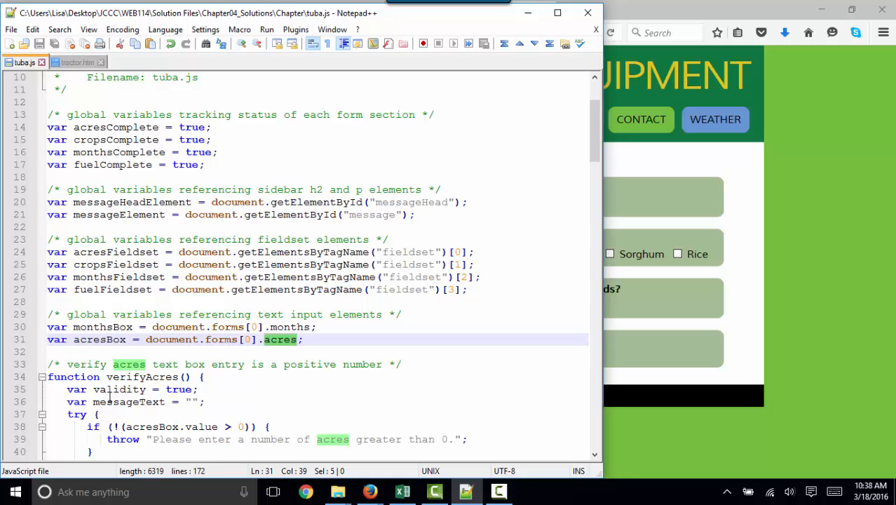
pyautogui.click(223, 365)
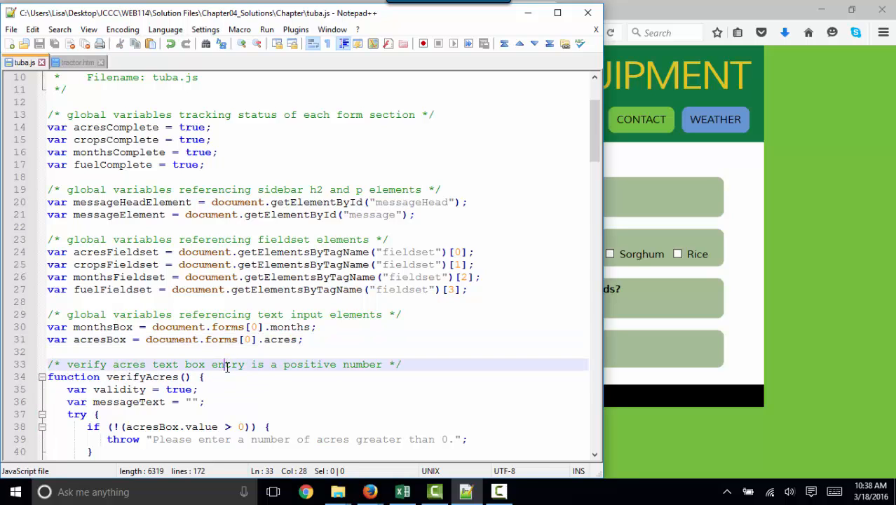
pyautogui.scroll(-3)
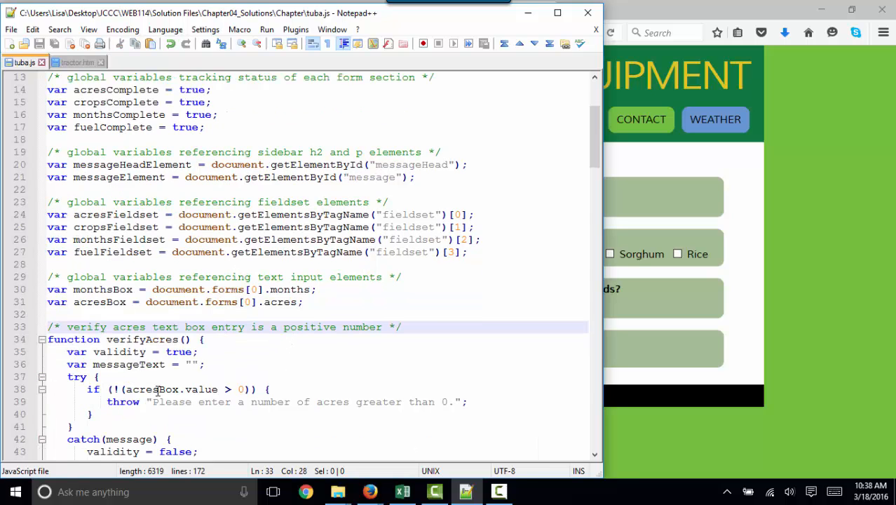
pyautogui.doubleClick(152, 390)
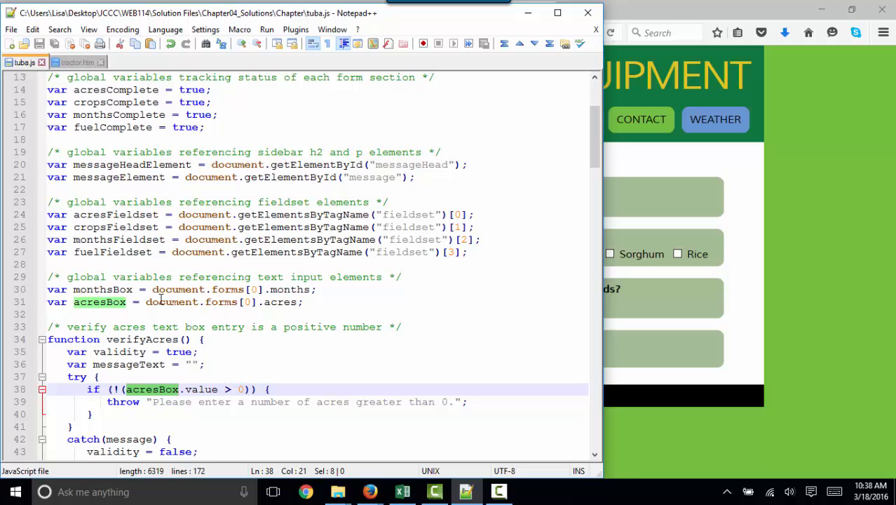
pyautogui.moveTo(104, 244)
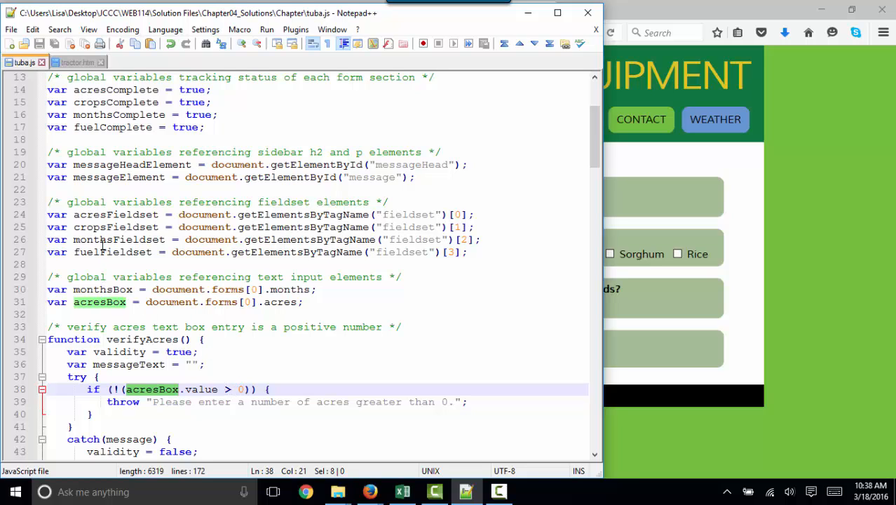
pyautogui.click(171, 253)
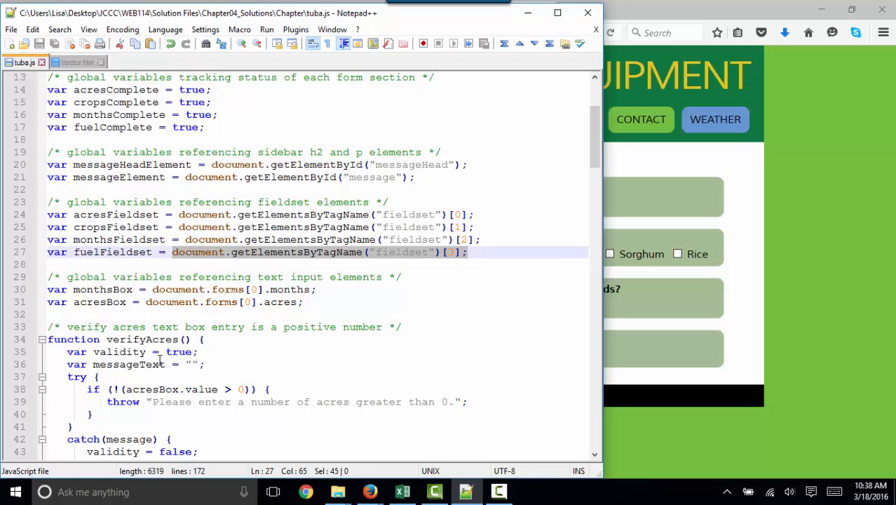
pyautogui.scroll(-3)
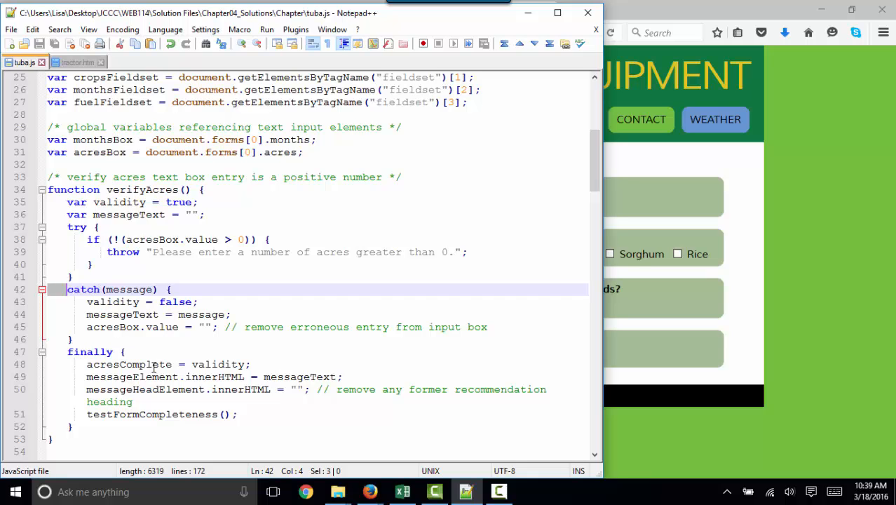
pyautogui.scroll(-3)
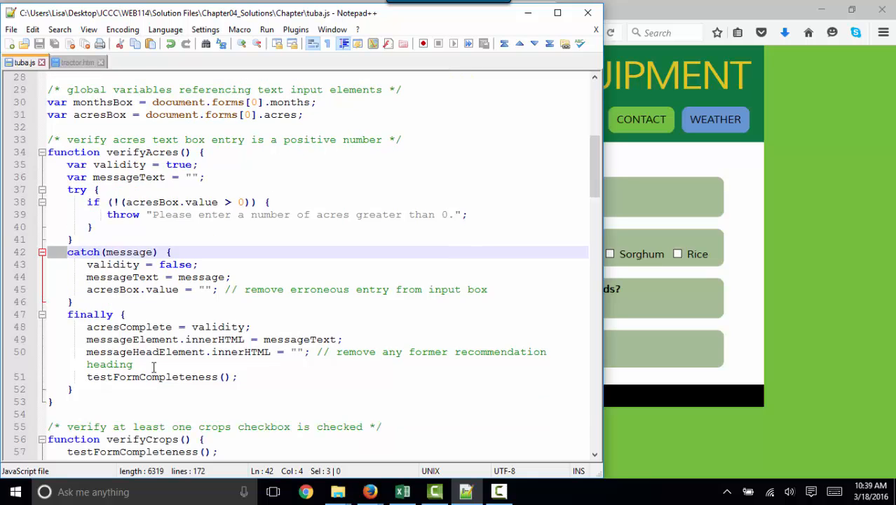
pyautogui.scroll(-3)
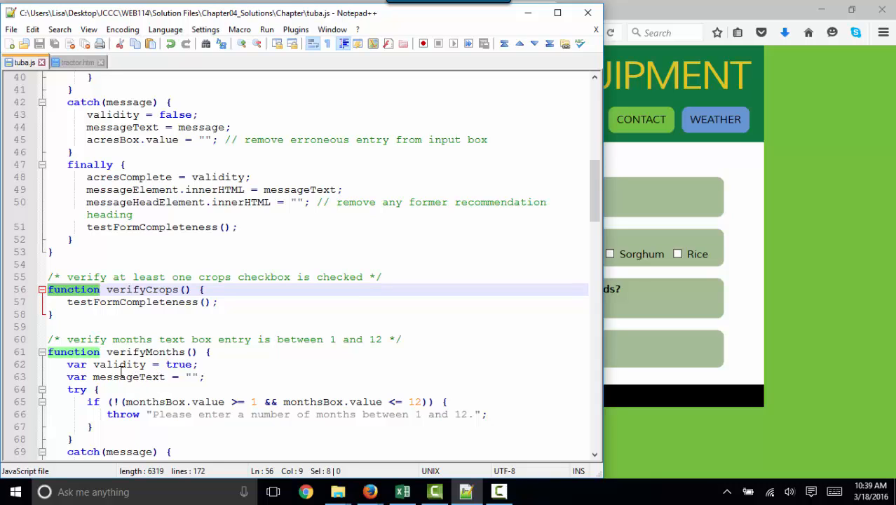
pyautogui.click(162, 350)
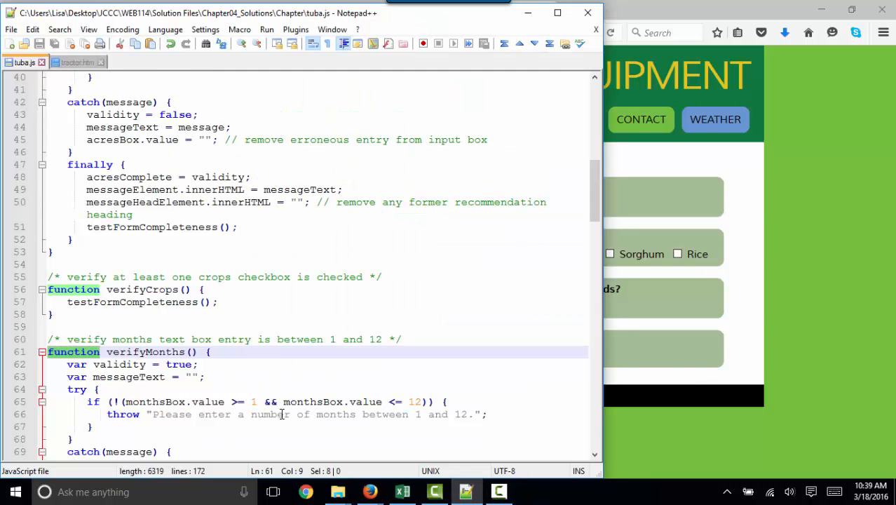
pyautogui.scroll(-3)
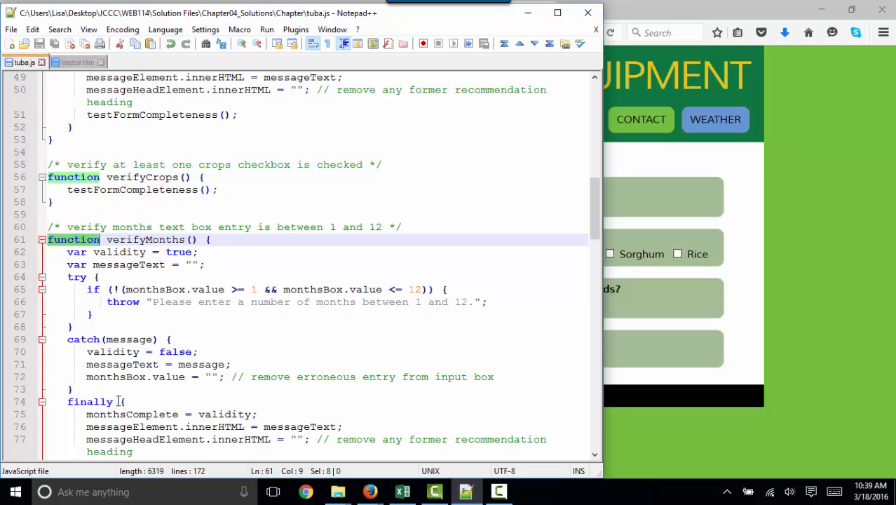
pyautogui.scroll(-3)
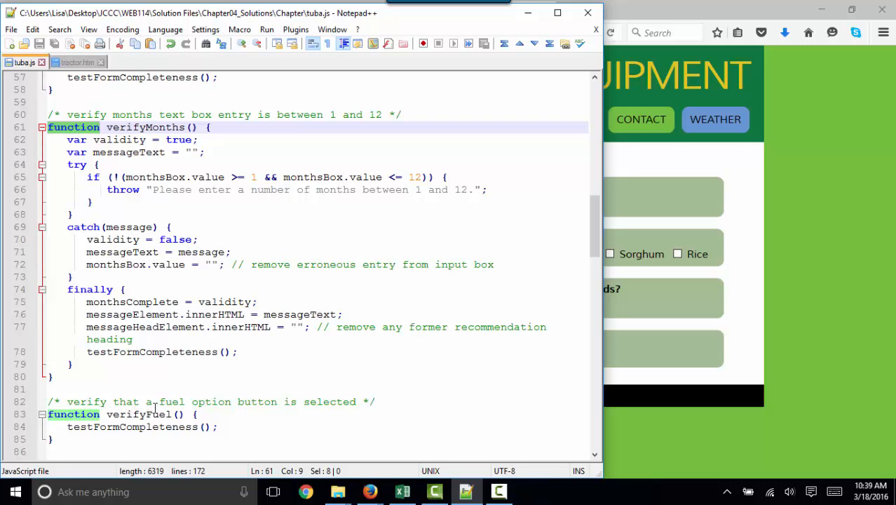
pyautogui.scroll(-3)
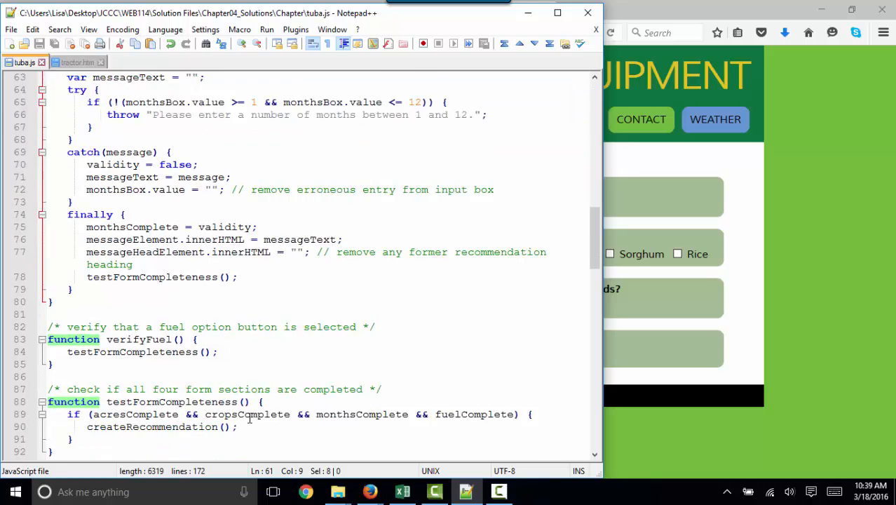
pyautogui.doubleClick(138, 302)
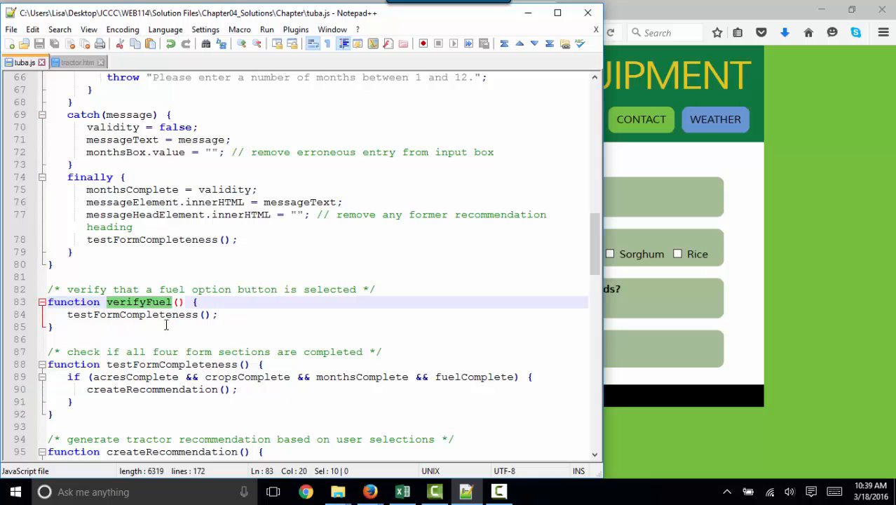
pyautogui.moveTo(135, 368)
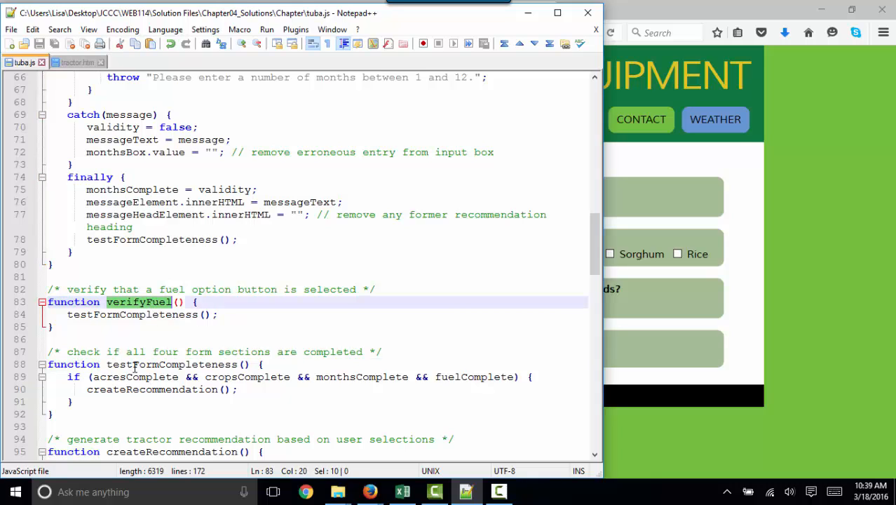
pyautogui.doubleClick(171, 365)
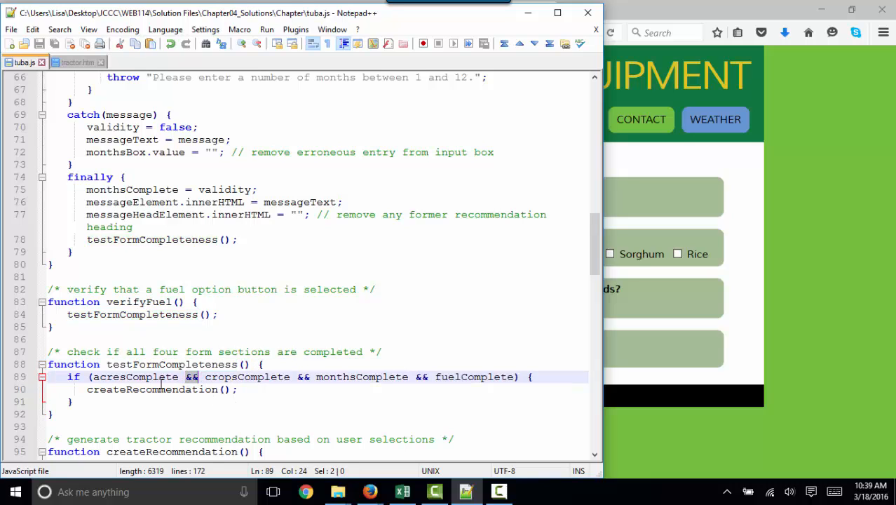
pyautogui.doubleClick(133, 376)
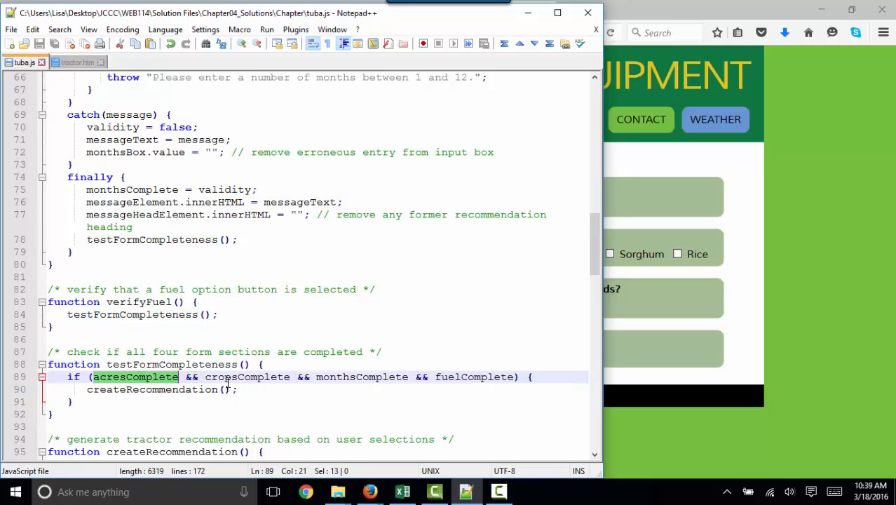
pyautogui.doubleClick(247, 376)
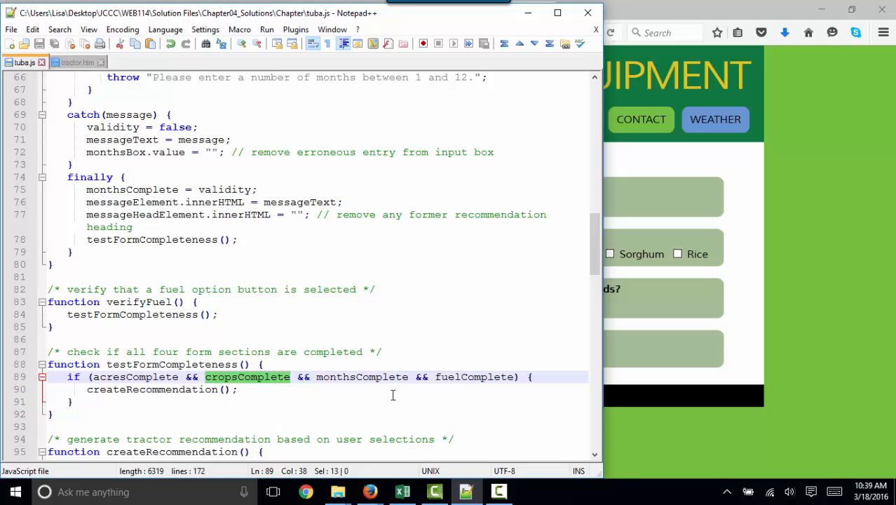
pyautogui.doubleClick(362, 376)
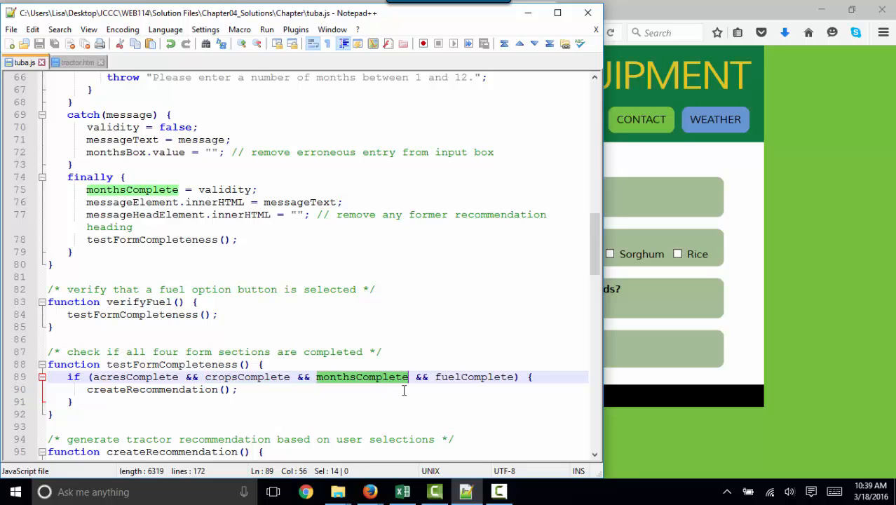
pyautogui.doubleClick(474, 376)
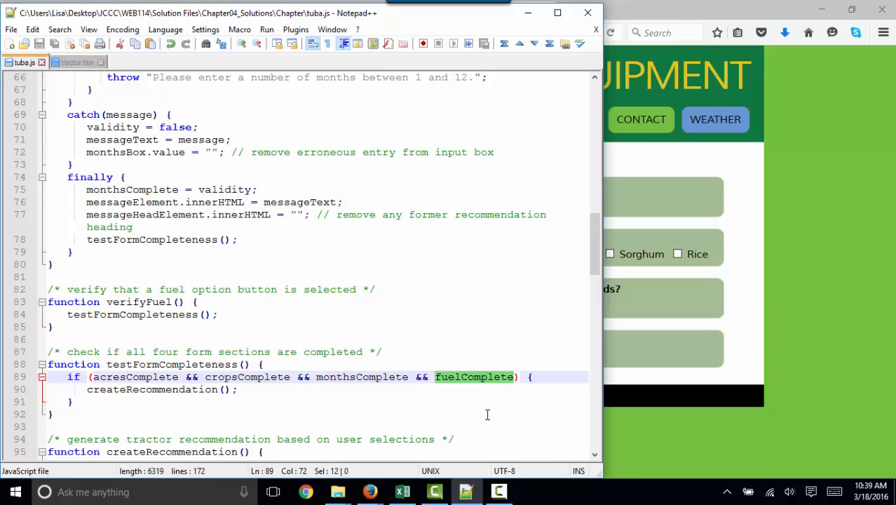
pyautogui.moveTo(376, 414)
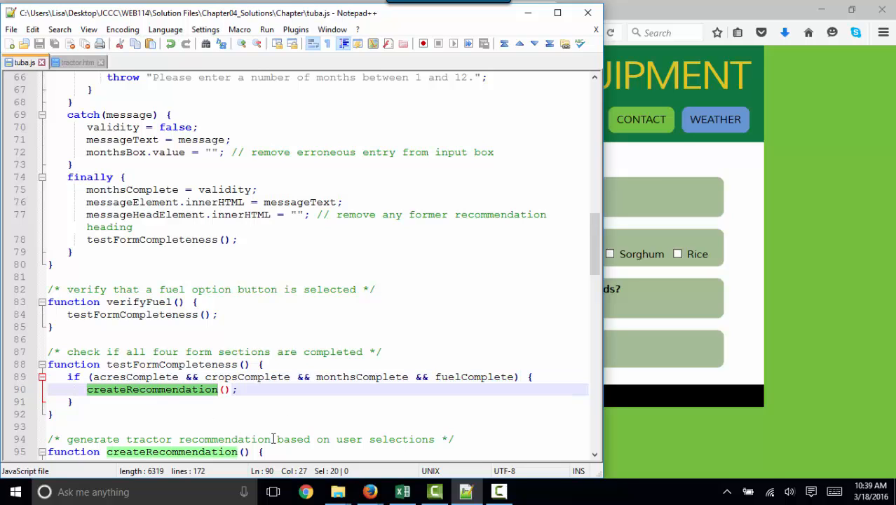
pyautogui.scroll(-3)
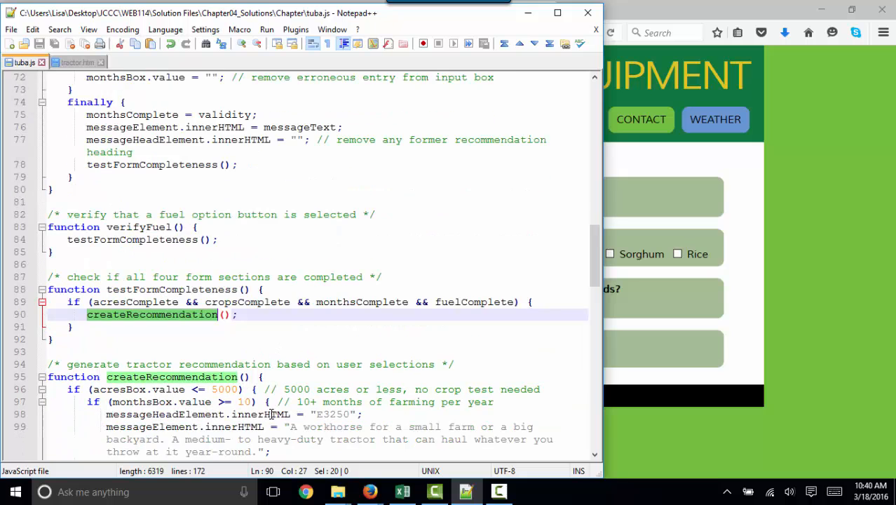
pyautogui.scroll(-3)
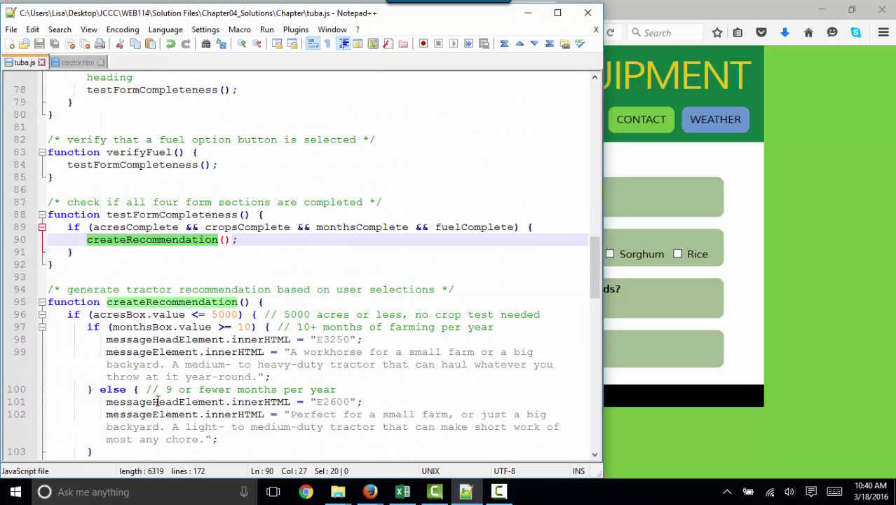
pyautogui.moveTo(448, 431)
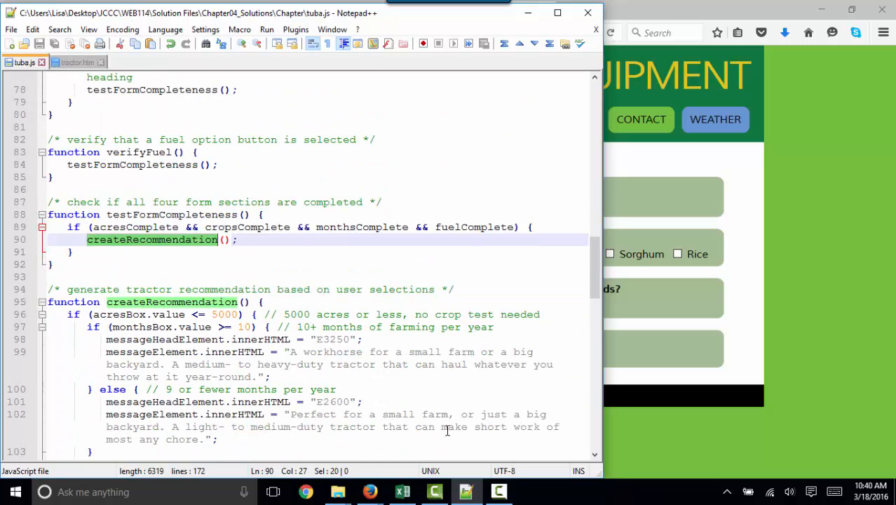
pyautogui.scroll(-3)
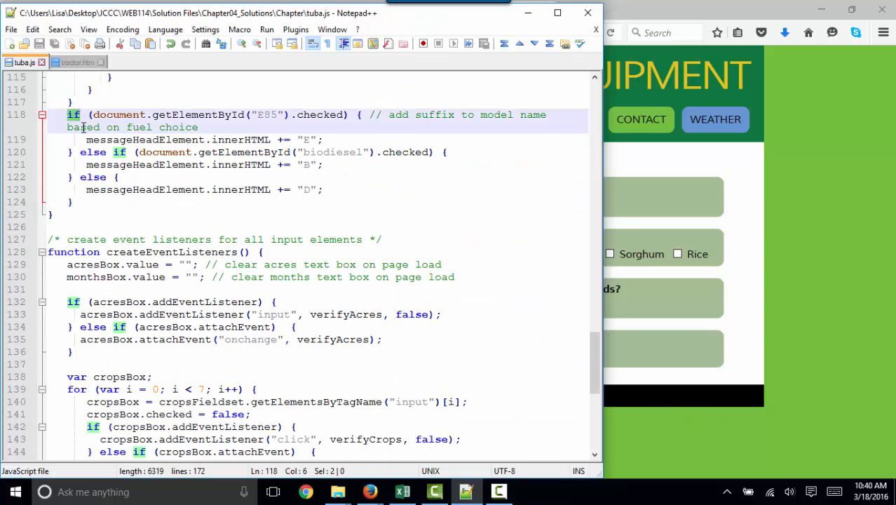
pyautogui.doubleClick(118, 302)
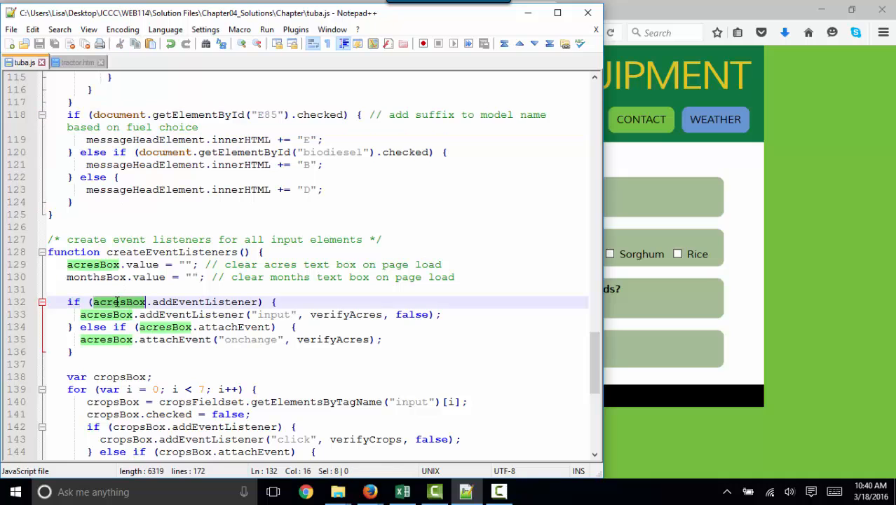
pyautogui.click(80, 327)
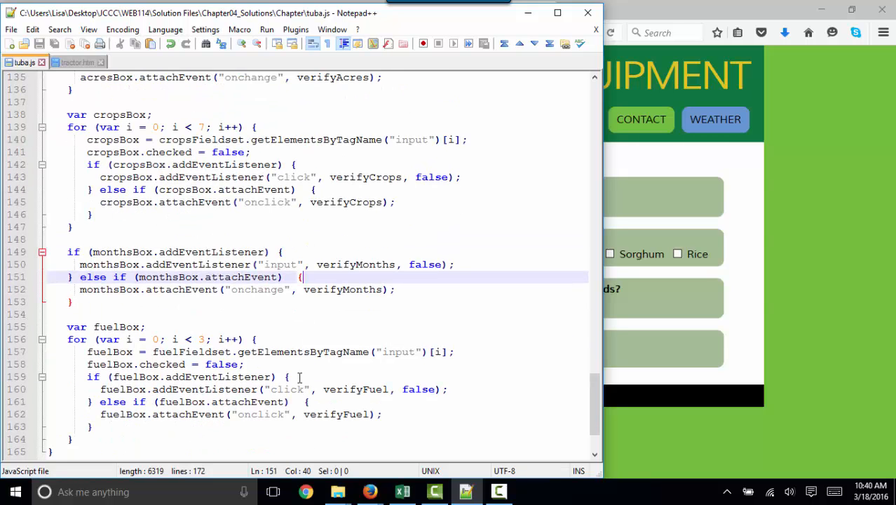
pyautogui.scroll(-3)
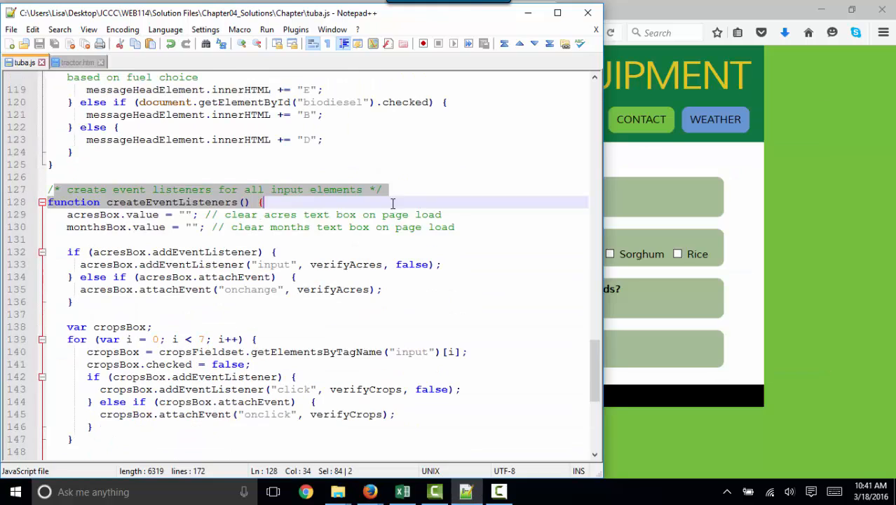
pyautogui.moveTo(610, 227)
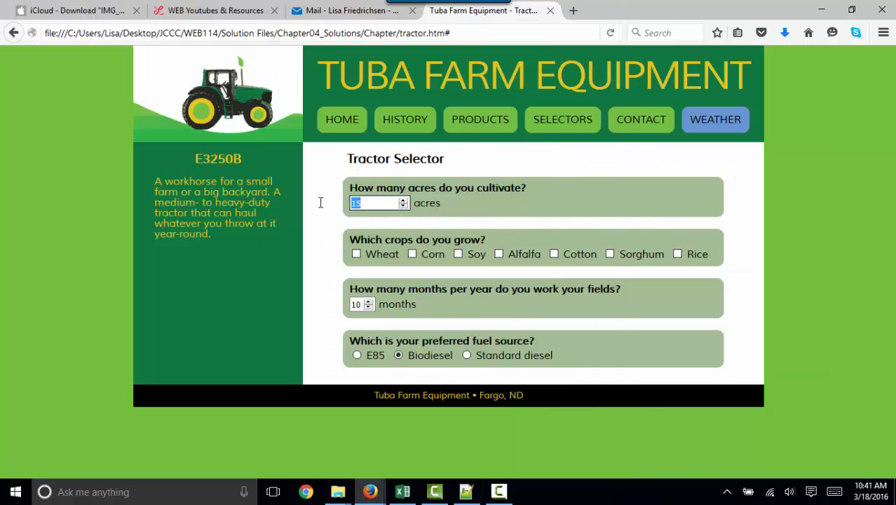
# Step: Enter 5001 acres with E85 fuel so W2550E is recommended, then return to the editor
pyautogui.write('5000')
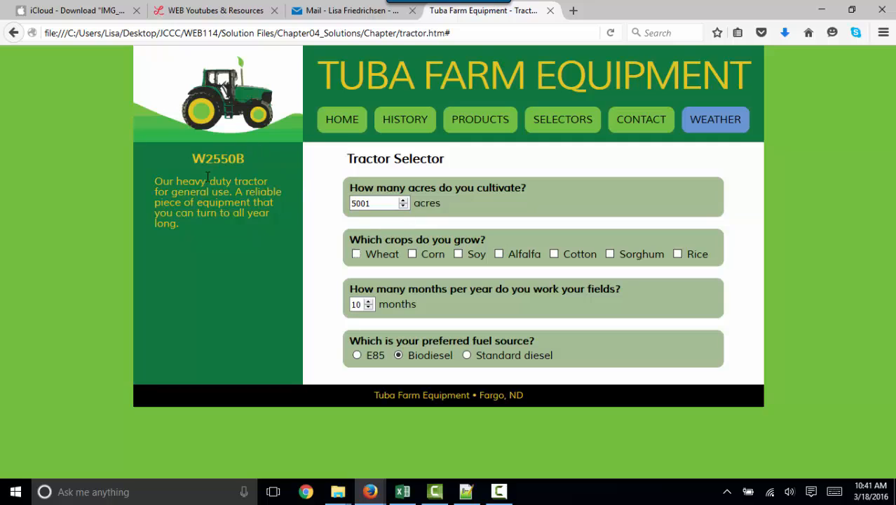
pyautogui.moveTo(362, 364)
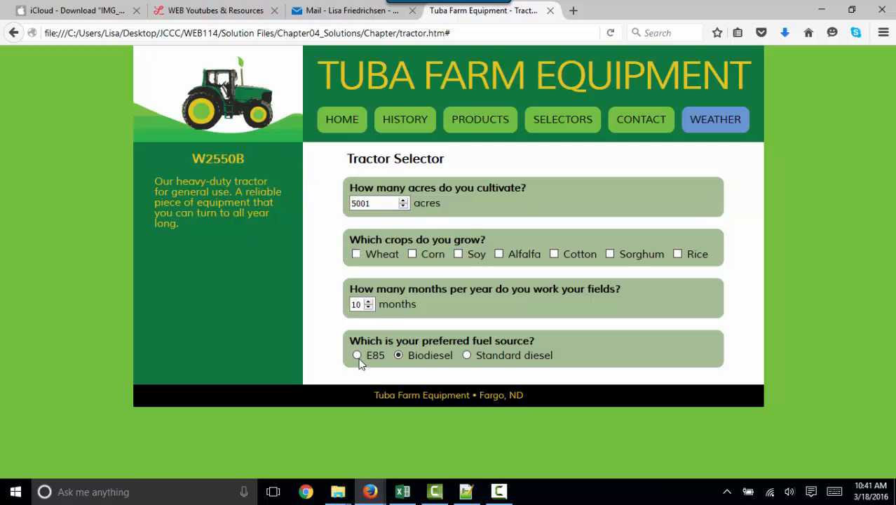
pyautogui.click(356, 355)
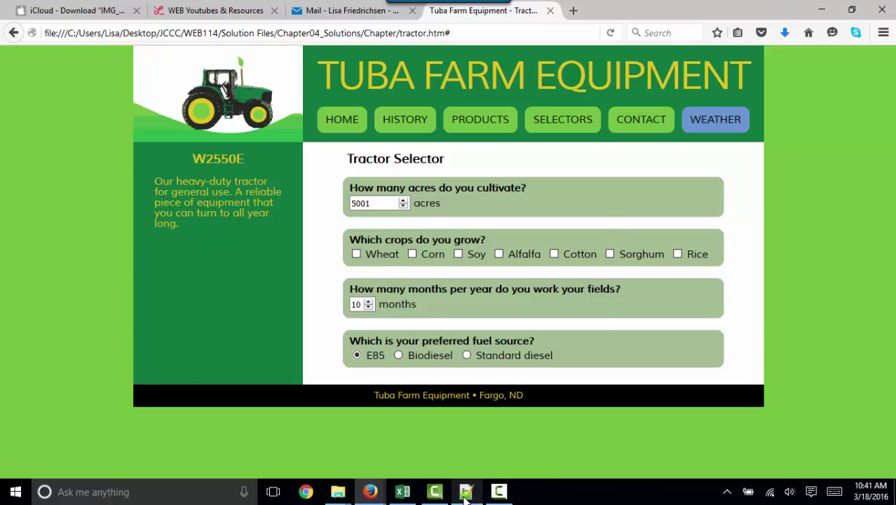
pyautogui.click(466, 491)
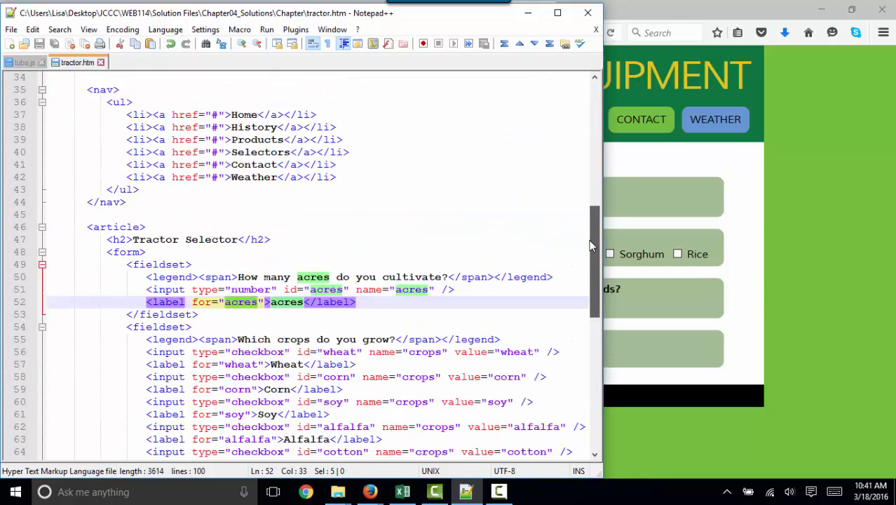
# Step: Review tractor.htm's header and nav markup, briefly checking the tuba.js script
pyautogui.scroll(3)
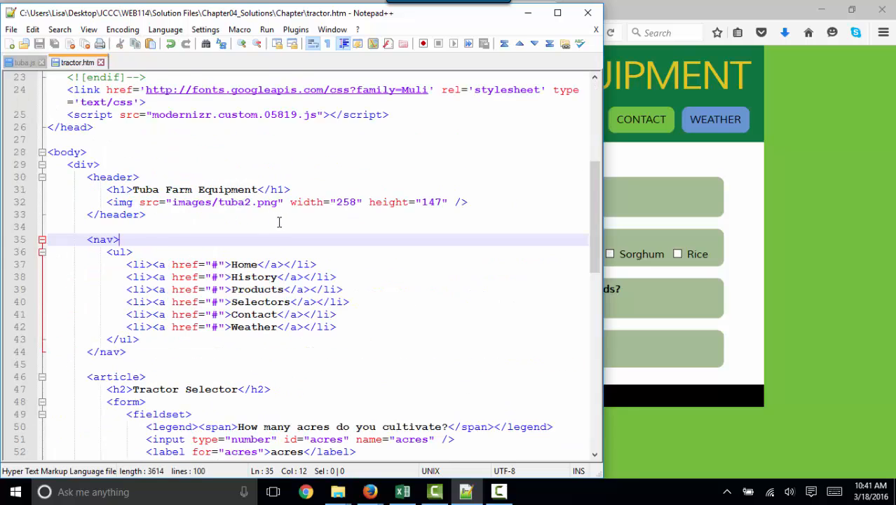
pyautogui.scroll(-3)
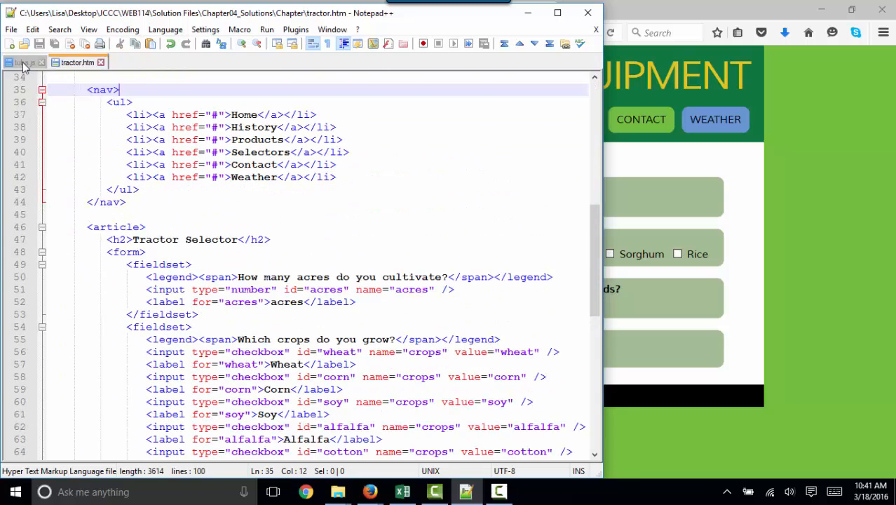
pyautogui.click(21, 61)
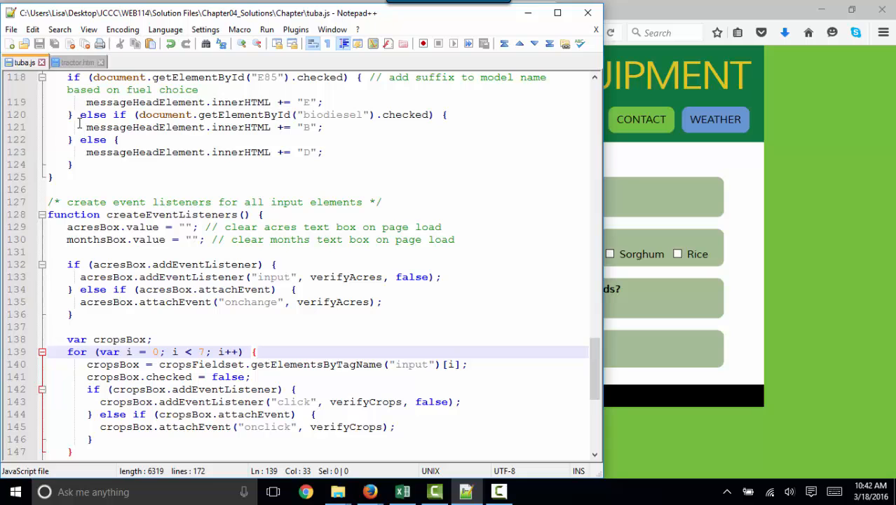
pyautogui.click(257, 350)
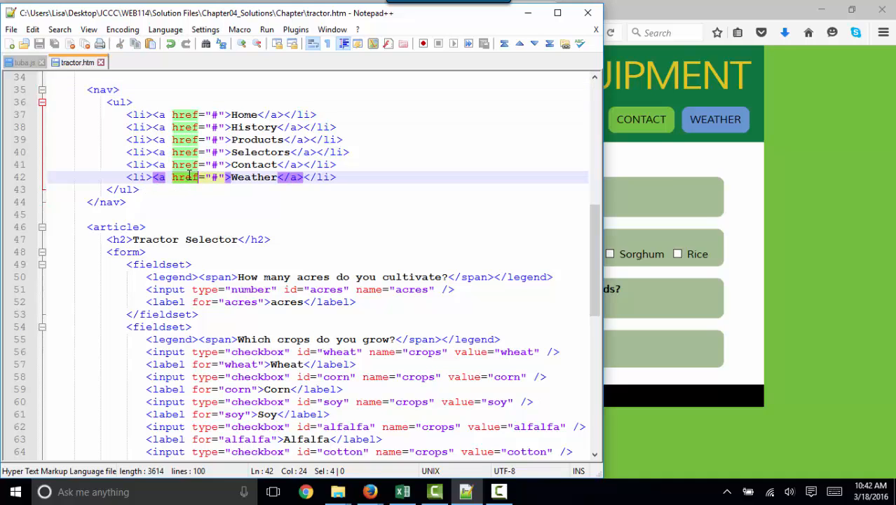
pyautogui.moveTo(292, 213)
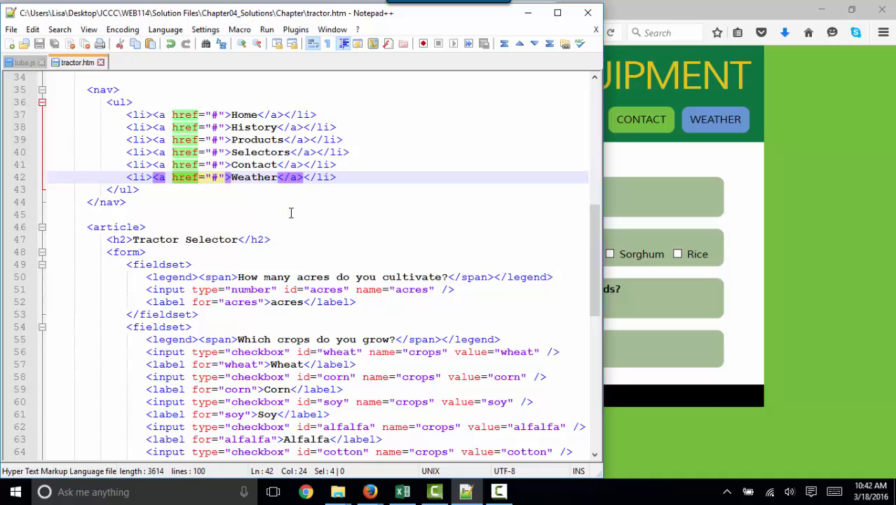
# Step: Scroll through the crop checkbox and fuel radio fieldsets and back to the head
pyautogui.scroll(-3)
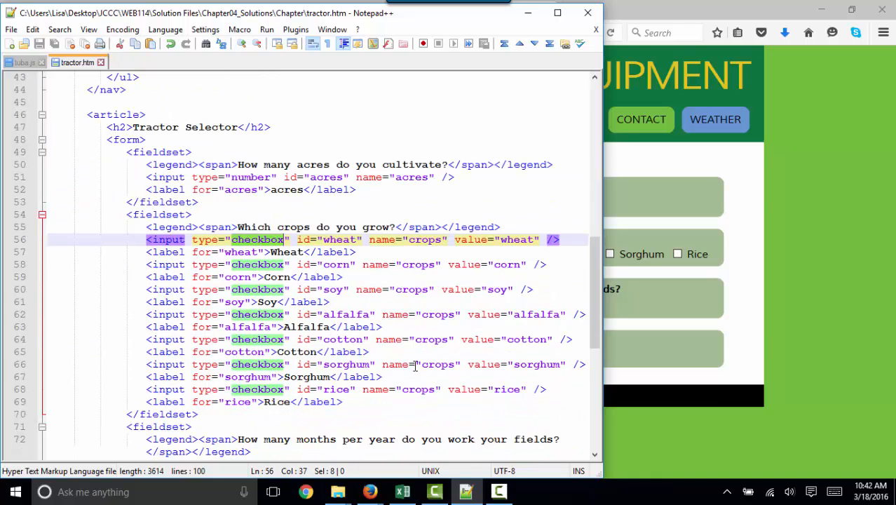
pyautogui.scroll(-3)
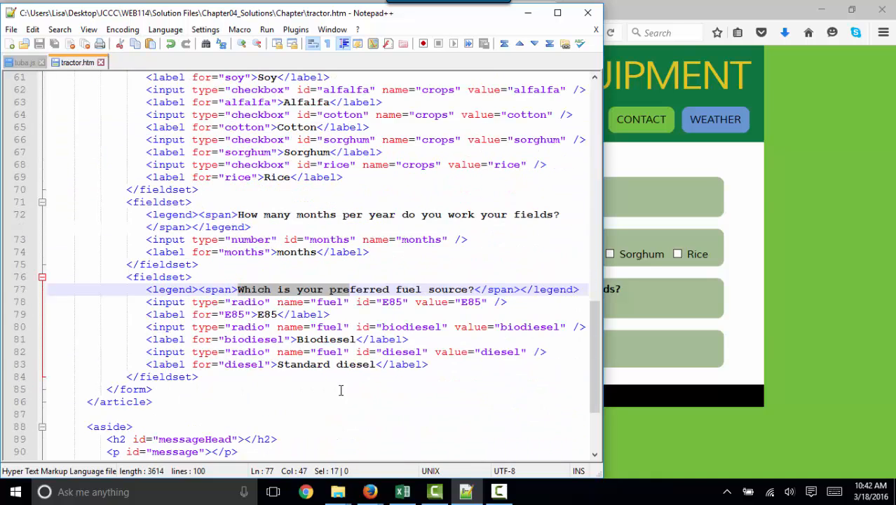
pyautogui.scroll(3)
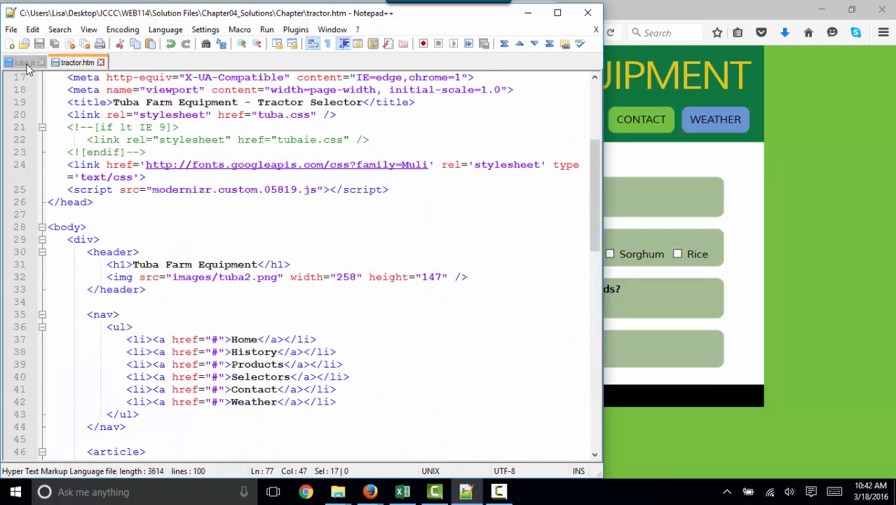
pyautogui.click(25, 61)
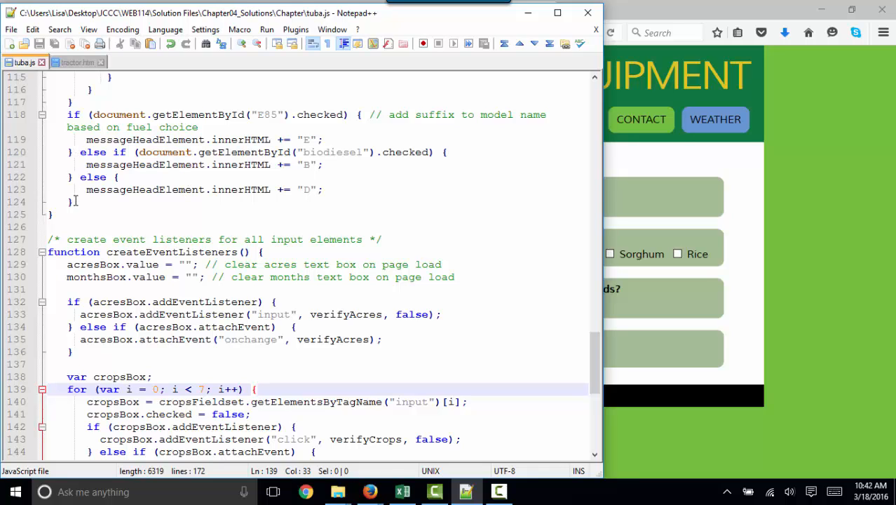
pyautogui.click(73, 202)
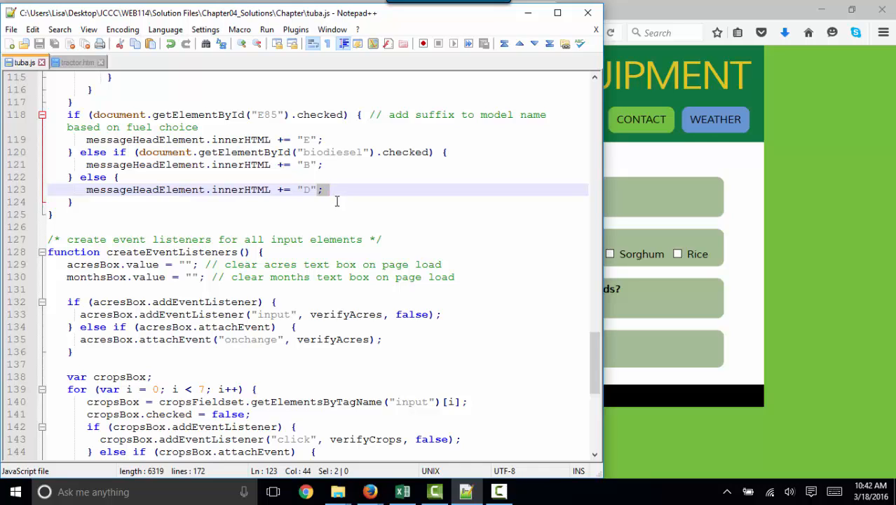
pyautogui.moveTo(287, 343)
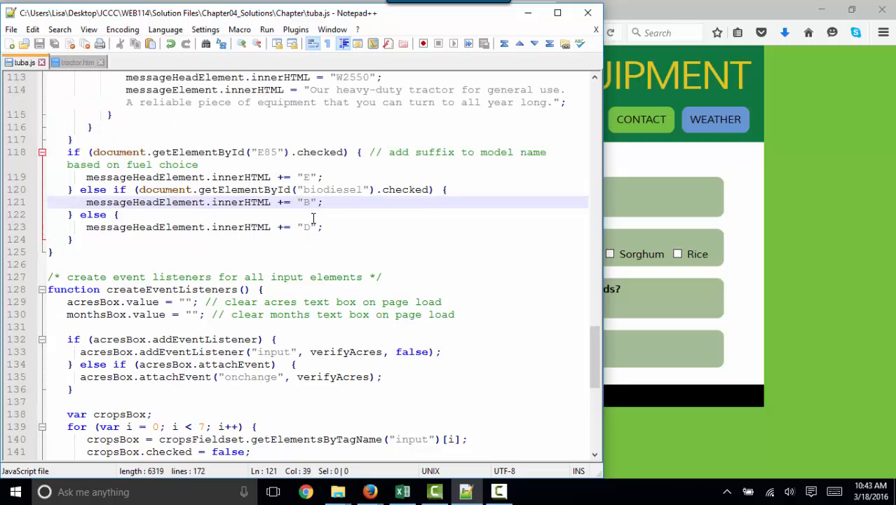
pyautogui.scroll(3)
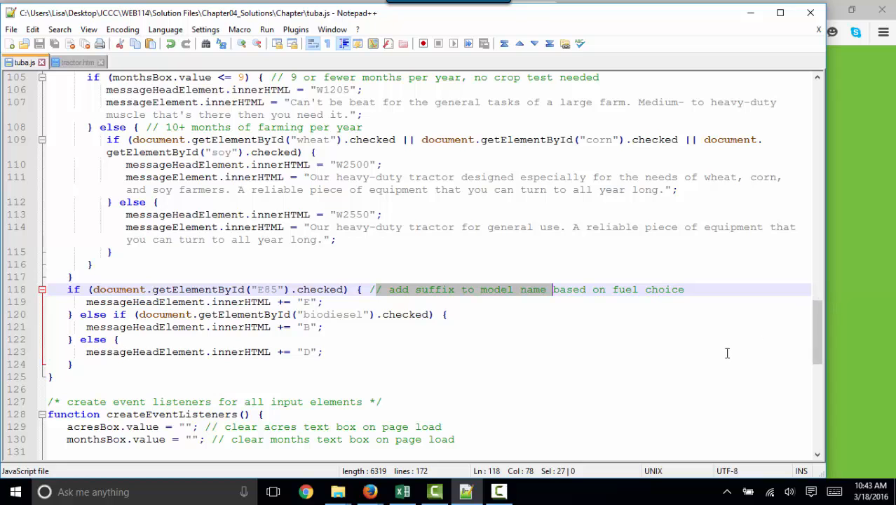
pyautogui.scroll(3)
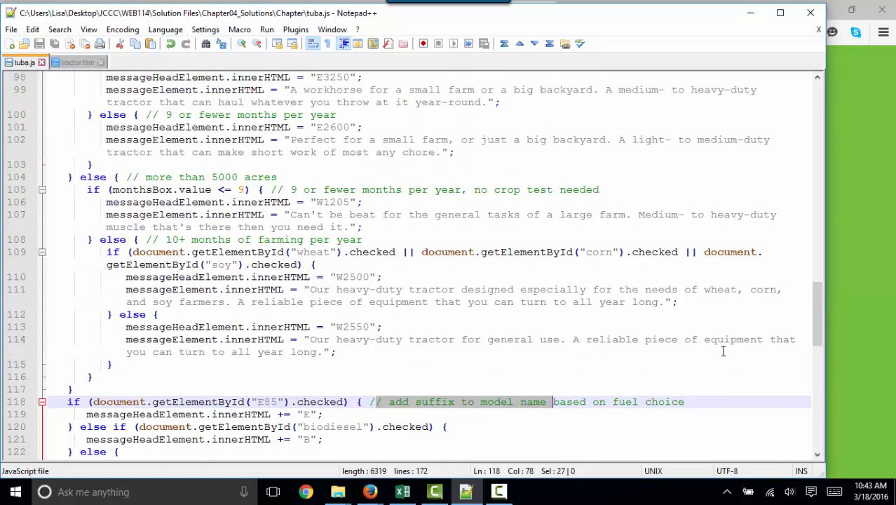
pyautogui.scroll(3)
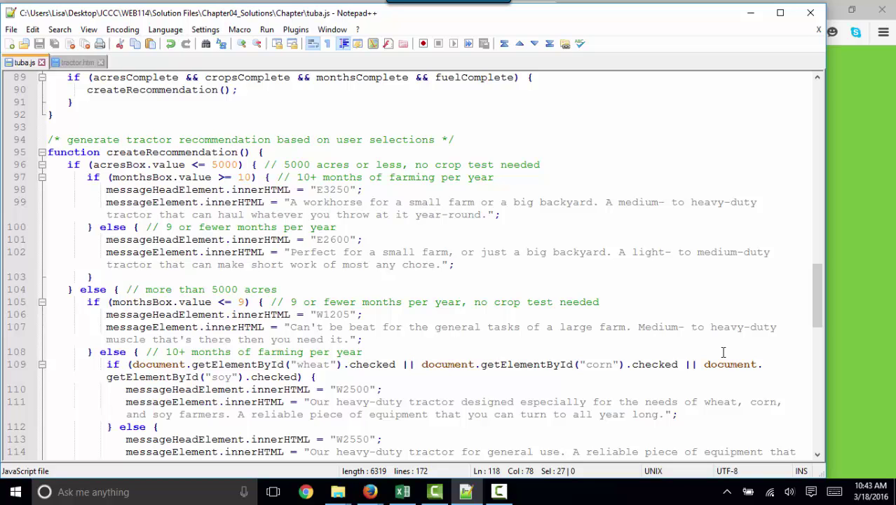
pyautogui.moveTo(839, 311)
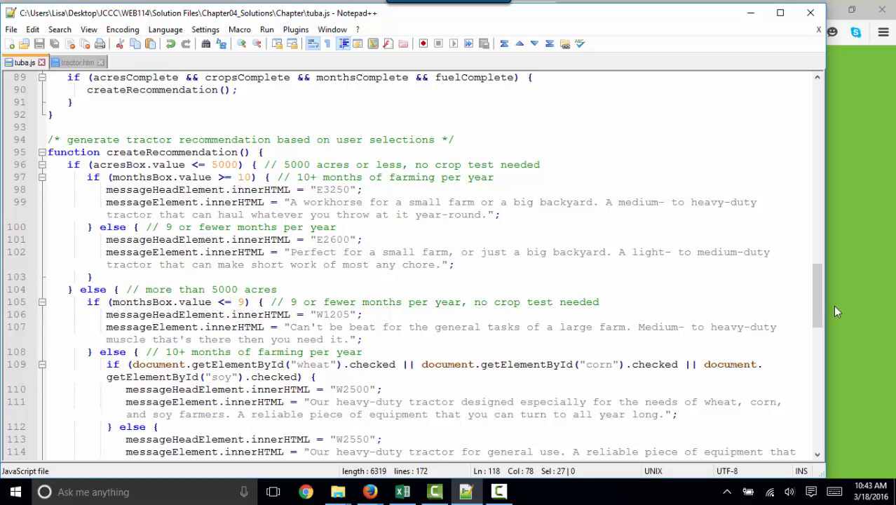
# Step: Add window.alert(fuelComplete); after the global status variables at the top of tuba.js
pyautogui.scroll(3)
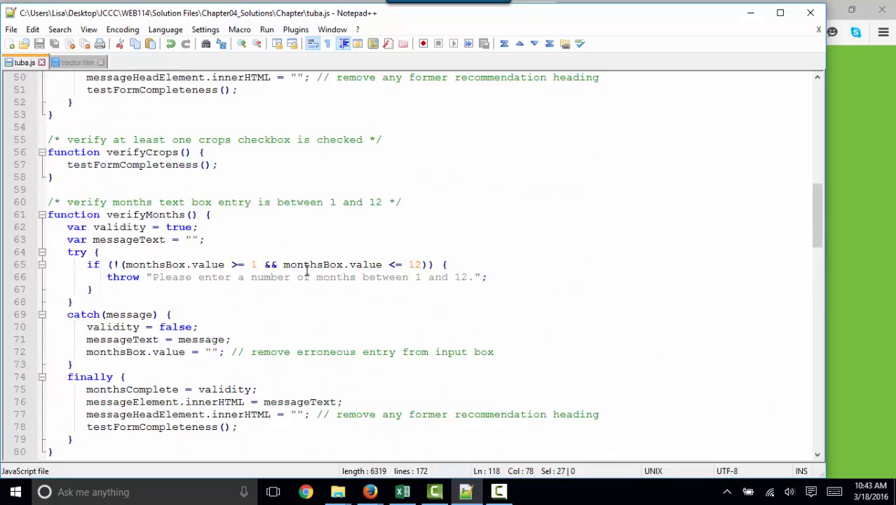
pyautogui.scroll(3)
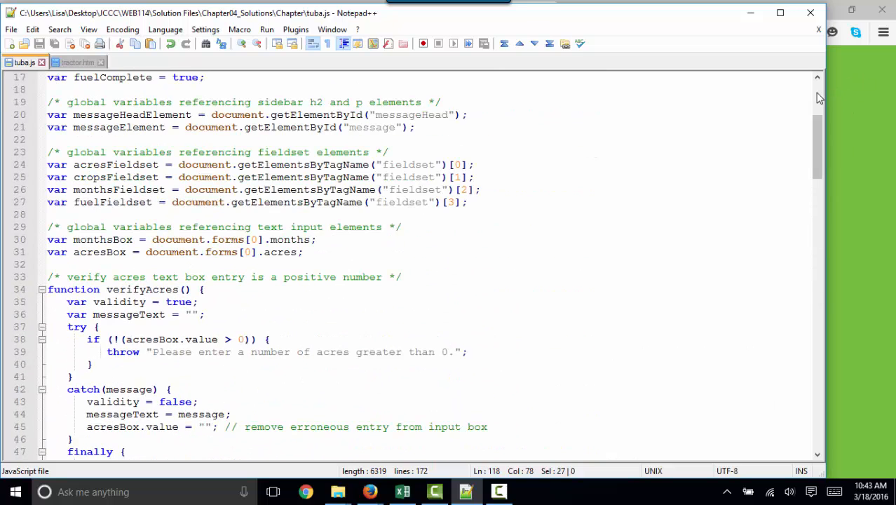
pyautogui.scroll(3)
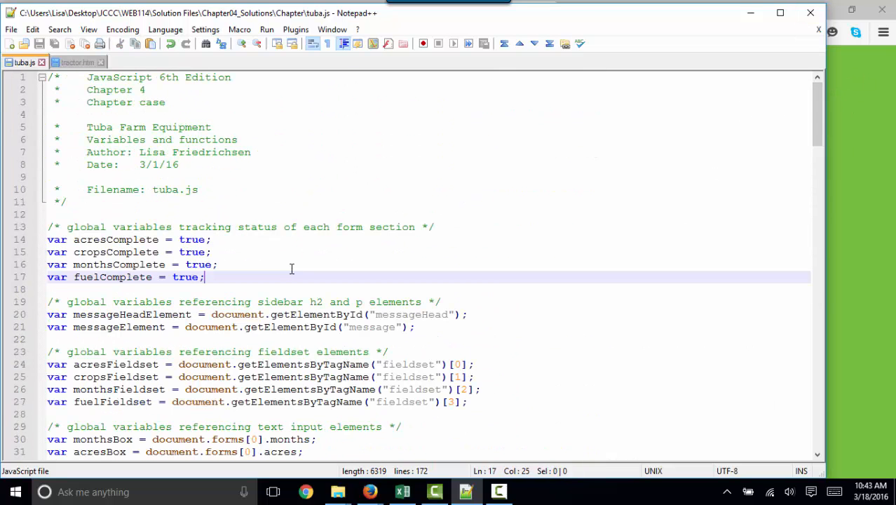
pyautogui.write('window.alert(')
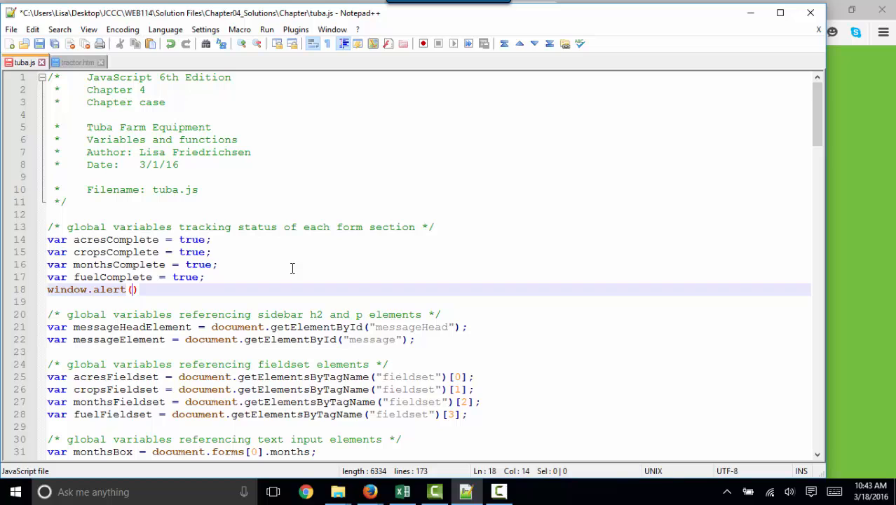
pyautogui.write('fuelComplete')
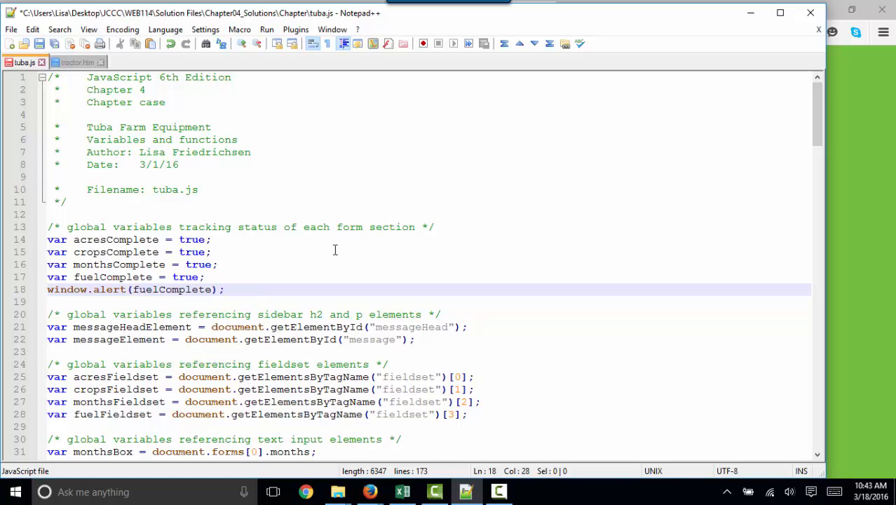
# Step: Replace the window.alert call with console.log
pyautogui.doubleClick(171, 289)
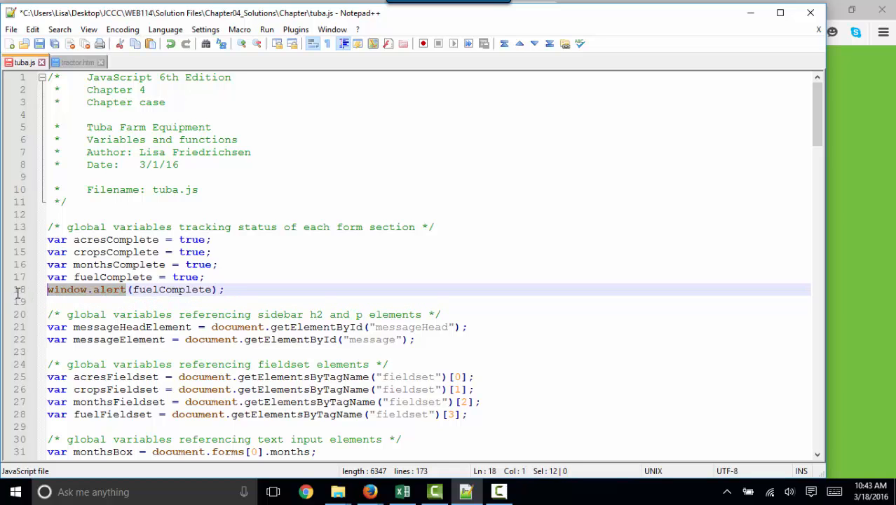
pyautogui.write('console.l')
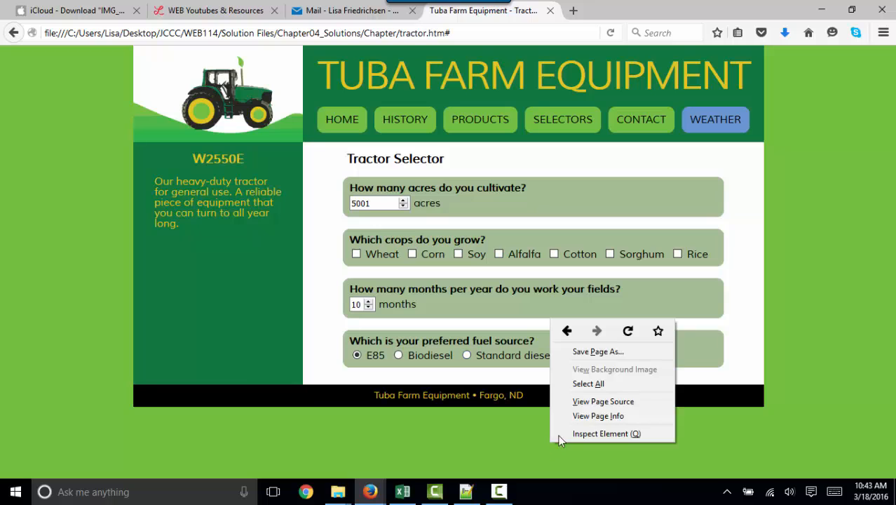
# Step: Open Firefox developer tools via Inspect Element and go from Console to the Debugger
pyautogui.click(606, 434)
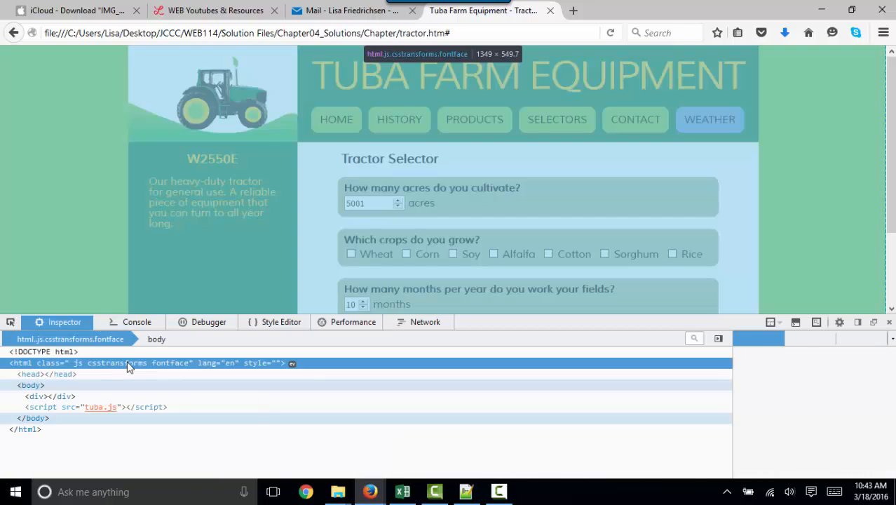
pyautogui.click(137, 321)
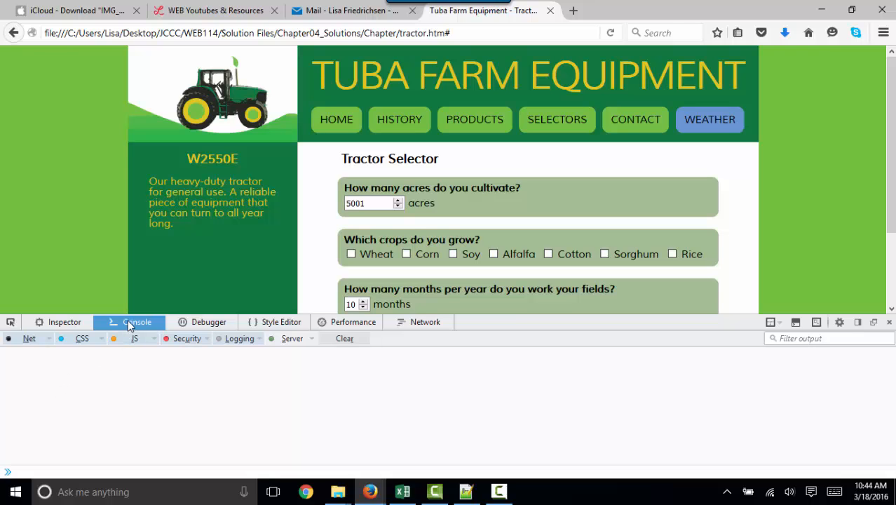
pyautogui.moveTo(185, 331)
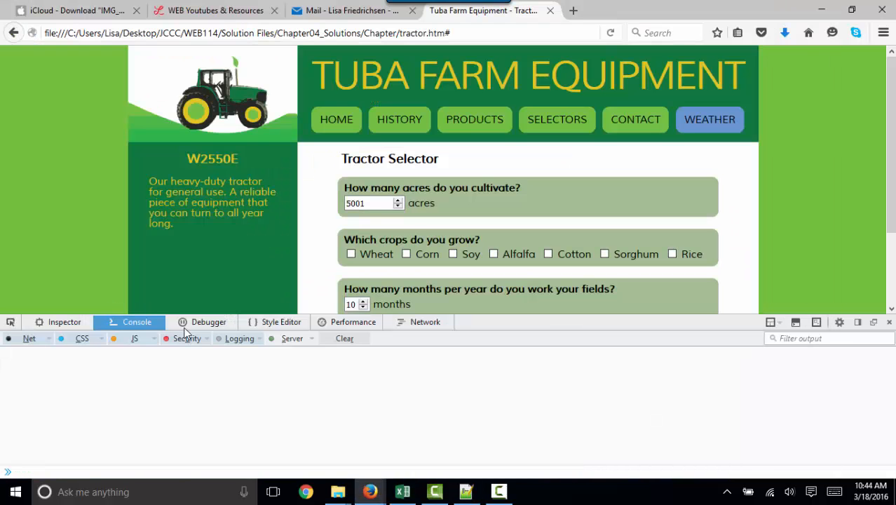
pyautogui.click(207, 321)
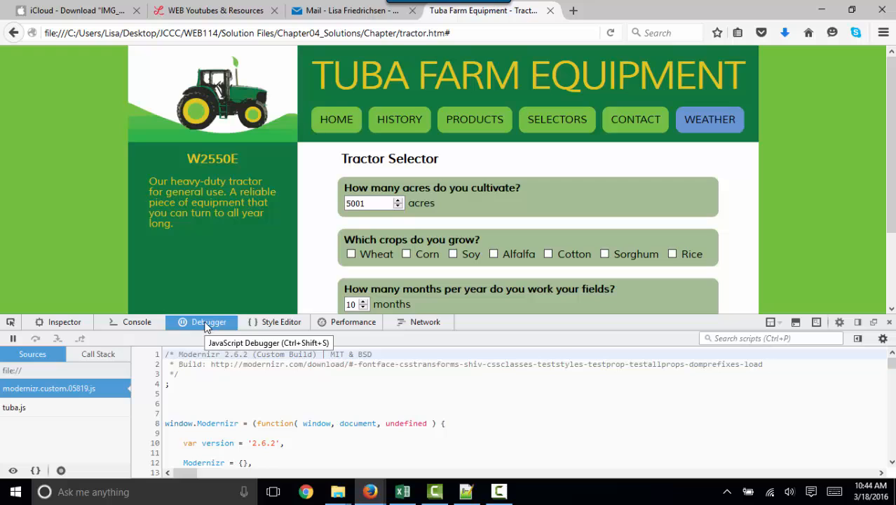
# Step: Scroll through tuba.js in the debugger past the form-status globals and element references
pyautogui.scroll(-3)
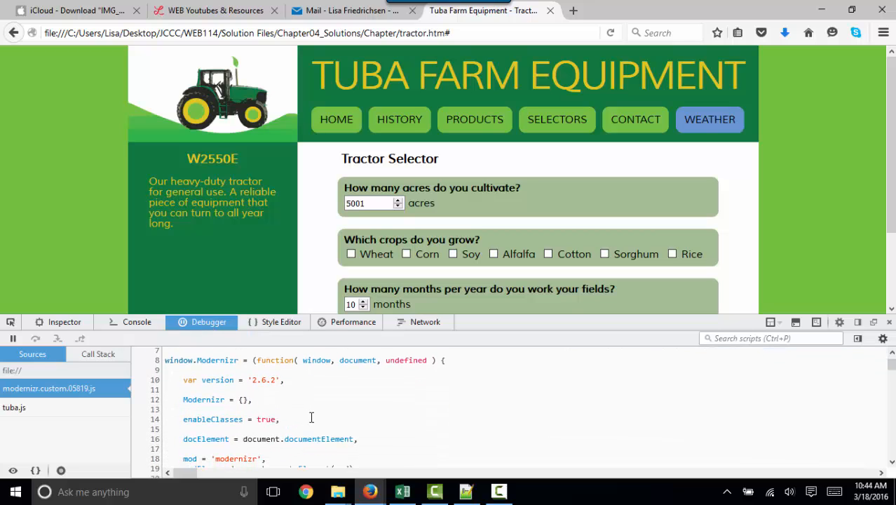
pyautogui.scroll(-3)
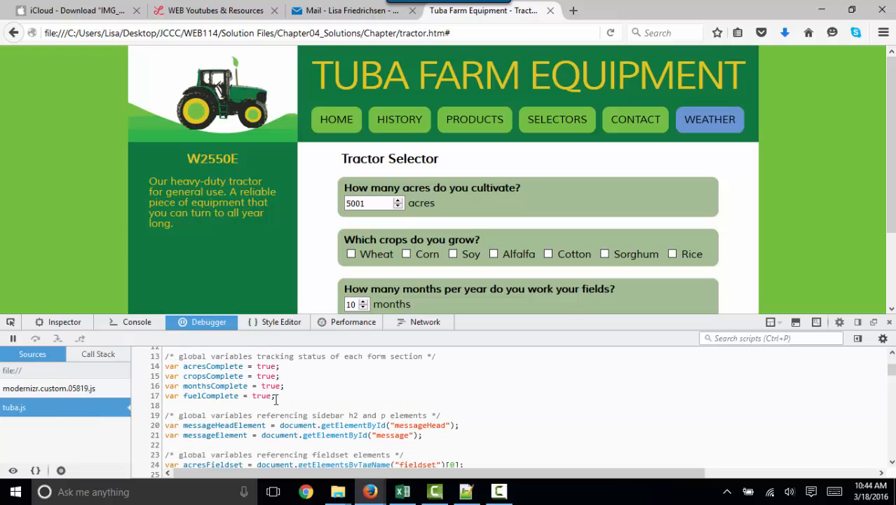
pyautogui.scroll(-3)
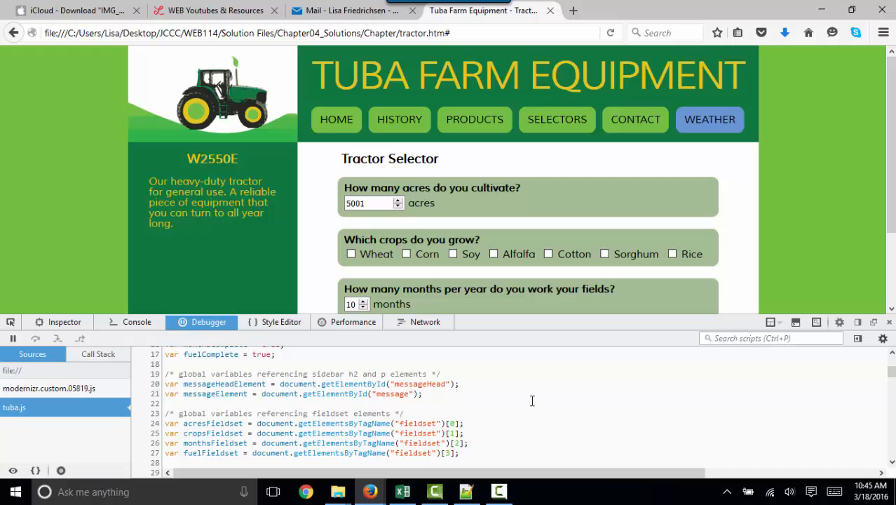
# Step: Return to tuba.js in Notepad++ and move to the acresComplete assignment in verifyAcres
pyautogui.click(466, 491)
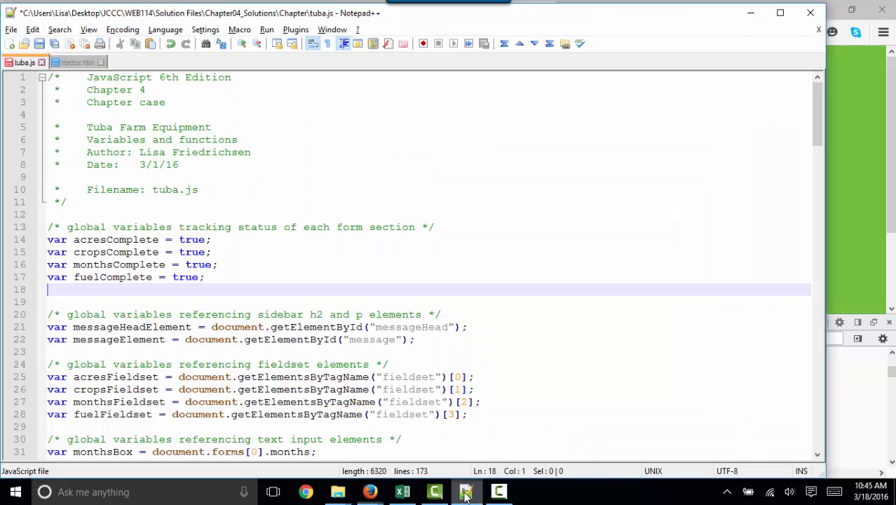
pyautogui.scroll(-3)
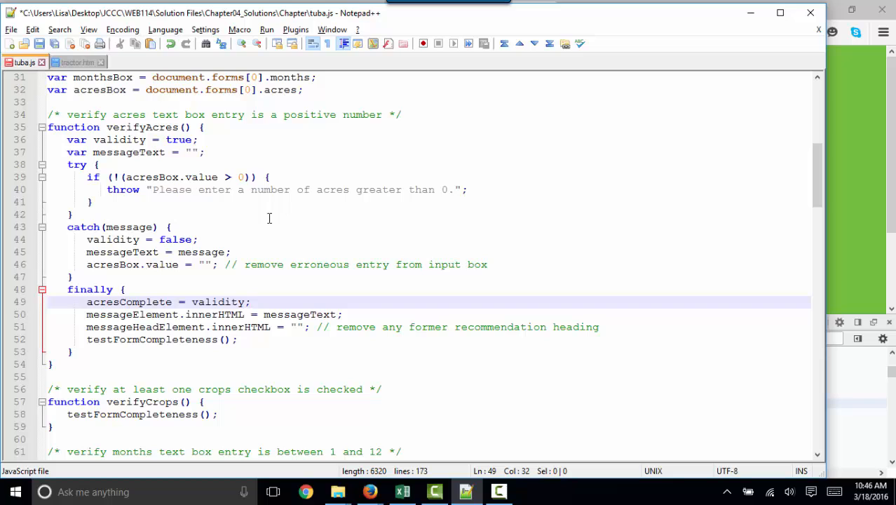
pyautogui.click(250, 302)
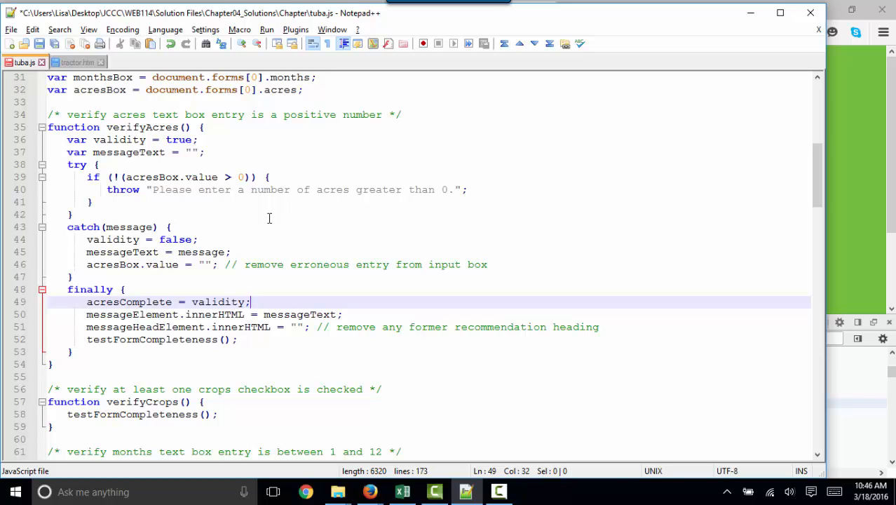